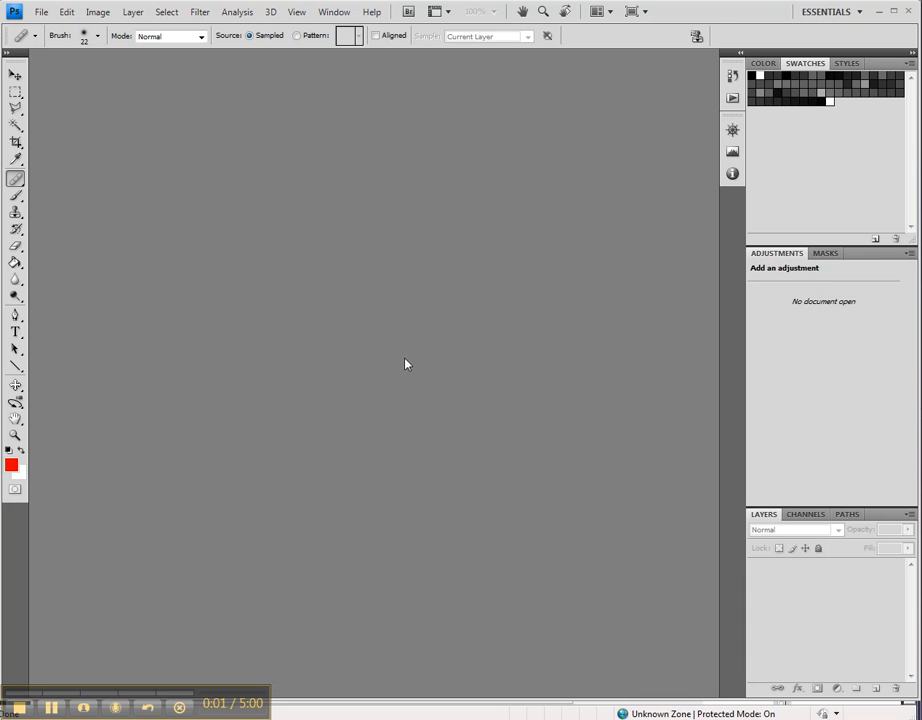
mouse_move(42, 12)
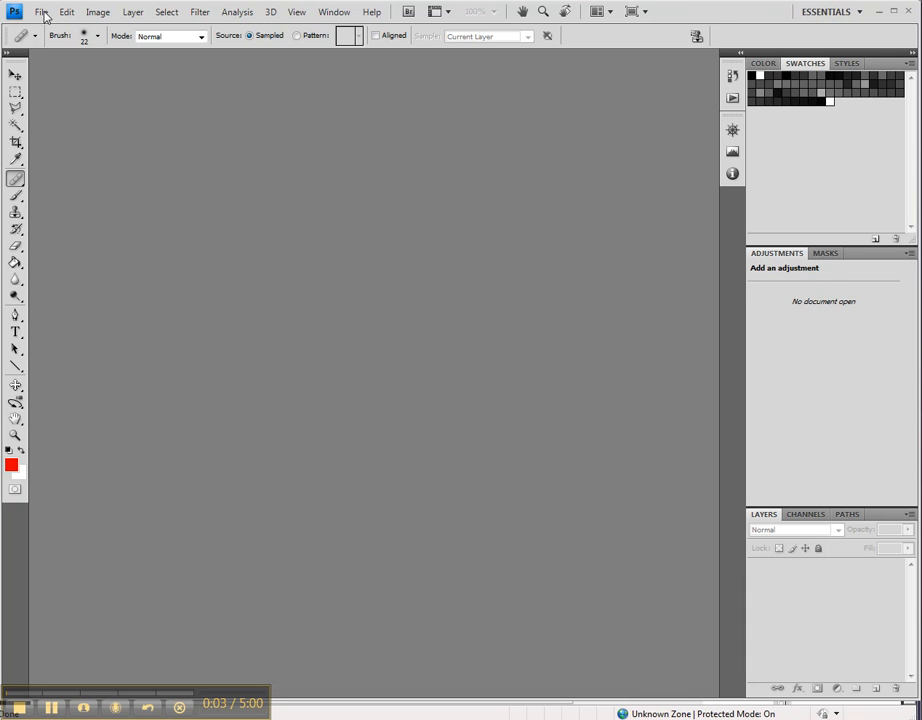
mouse_move(40, 50)
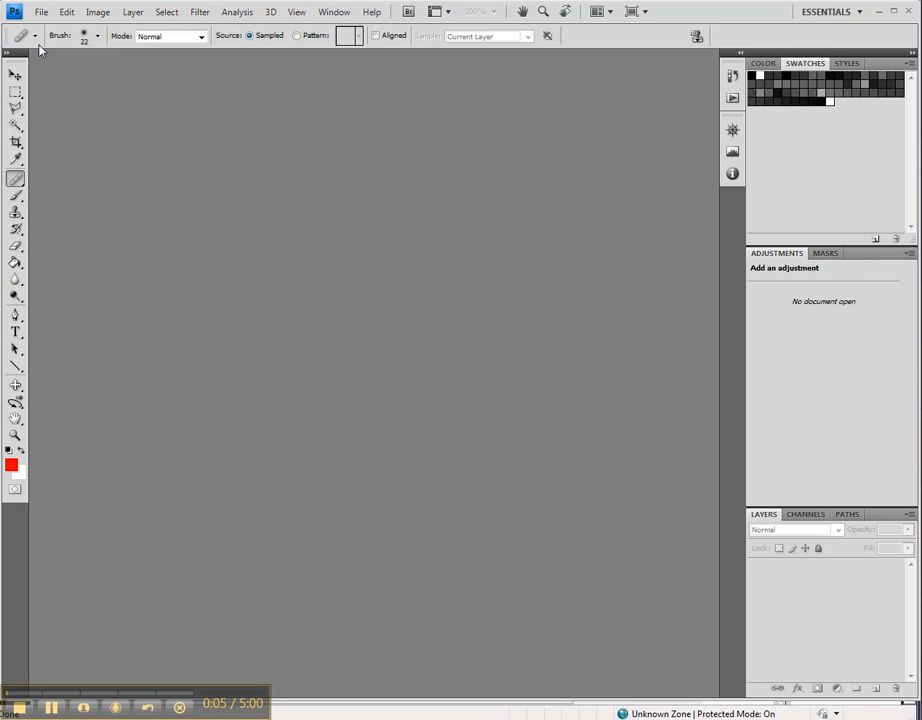
- Browse the Open dialog to the Desktop and enter the TP7 folder of images
click(40, 12)
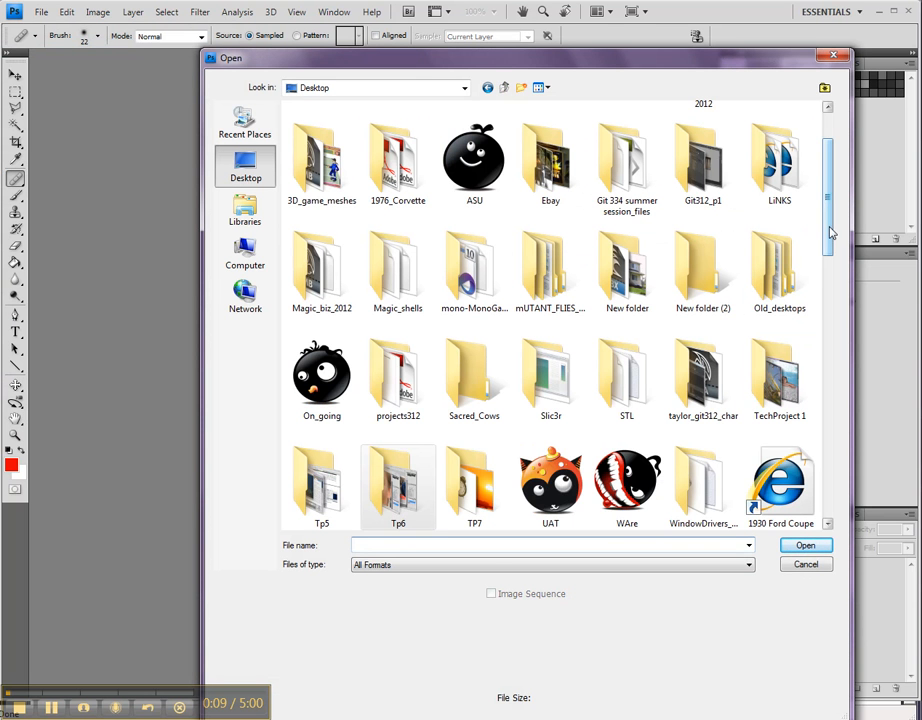
scroll(down, 3)
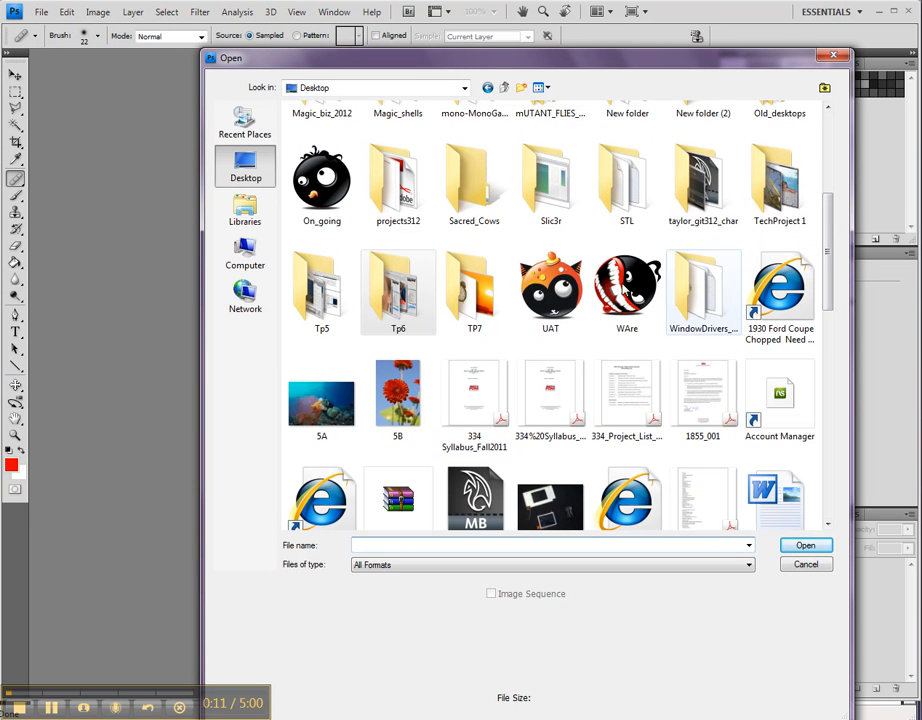
double_click(474, 290)
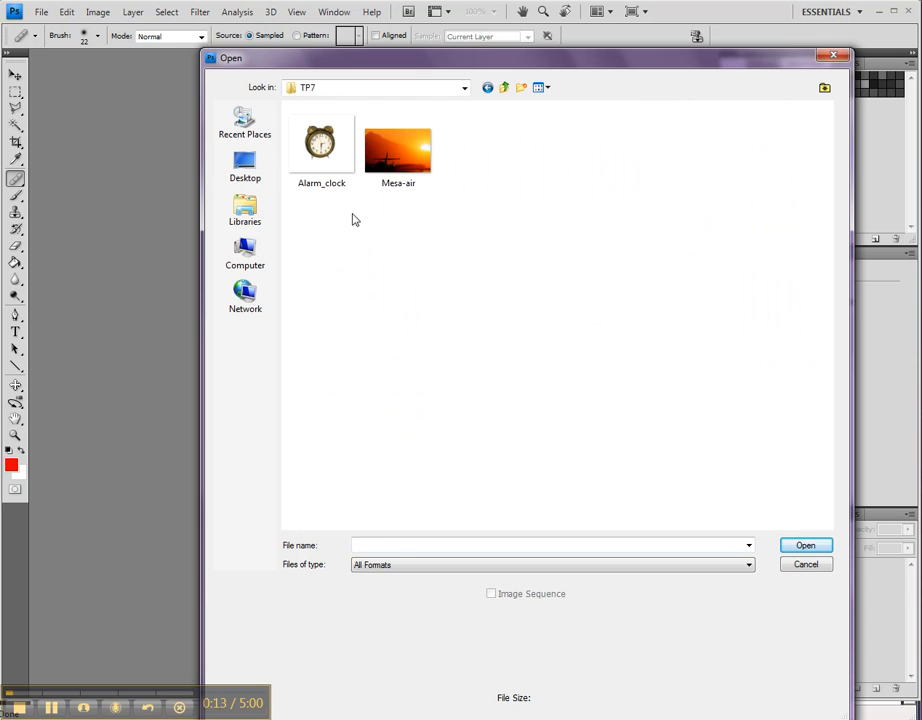
click(398, 144)
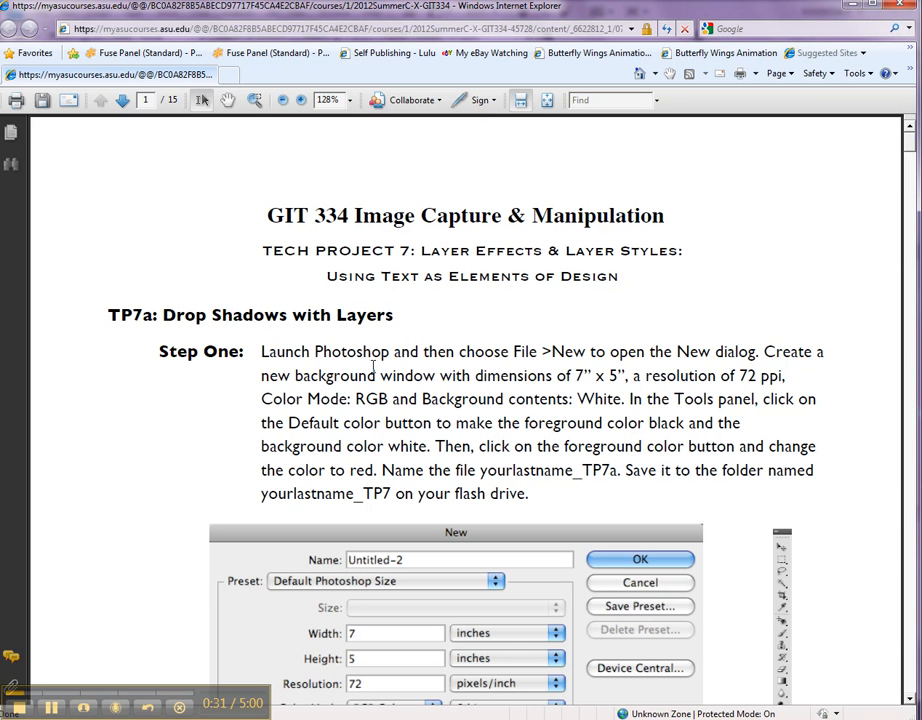
scroll(down, 3)
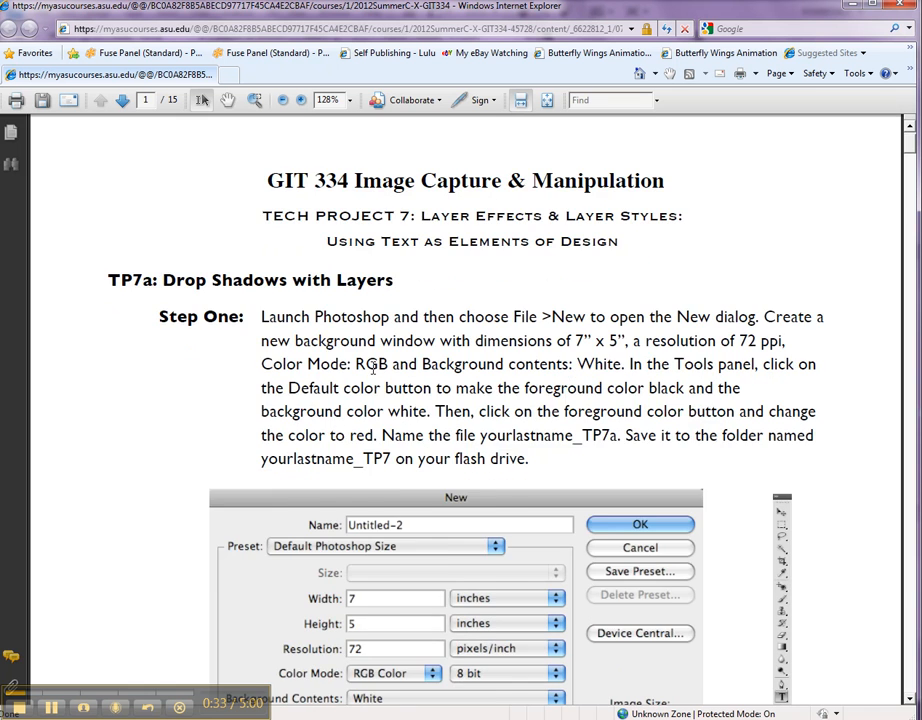
scroll(down, 3)
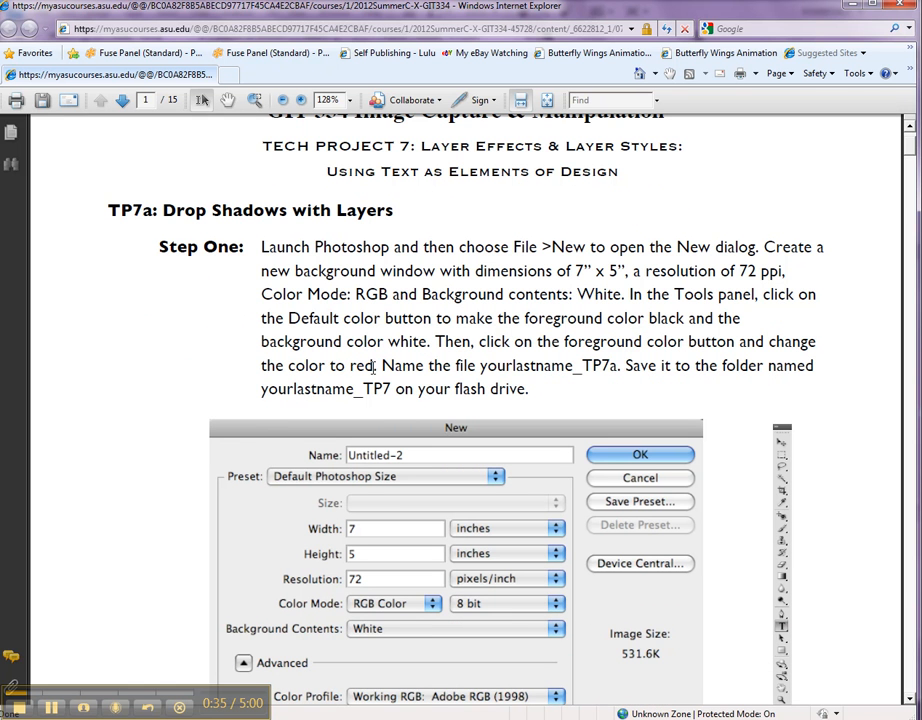
mouse_move(840, 188)
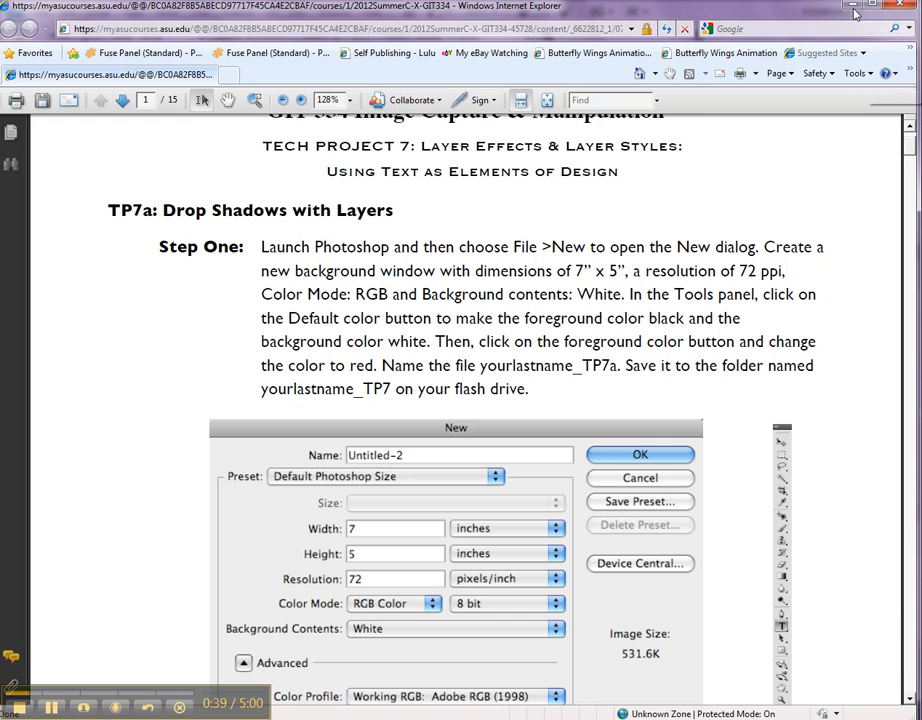
mouse_move(852, 8)
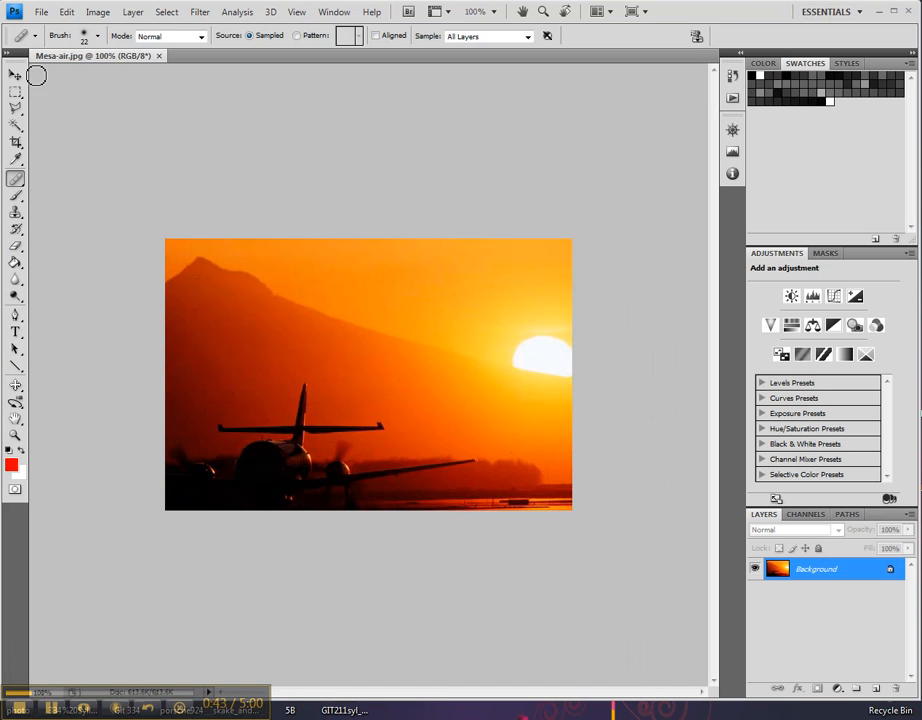
- Start a new document and switch its width units to inches
click(42, 12)
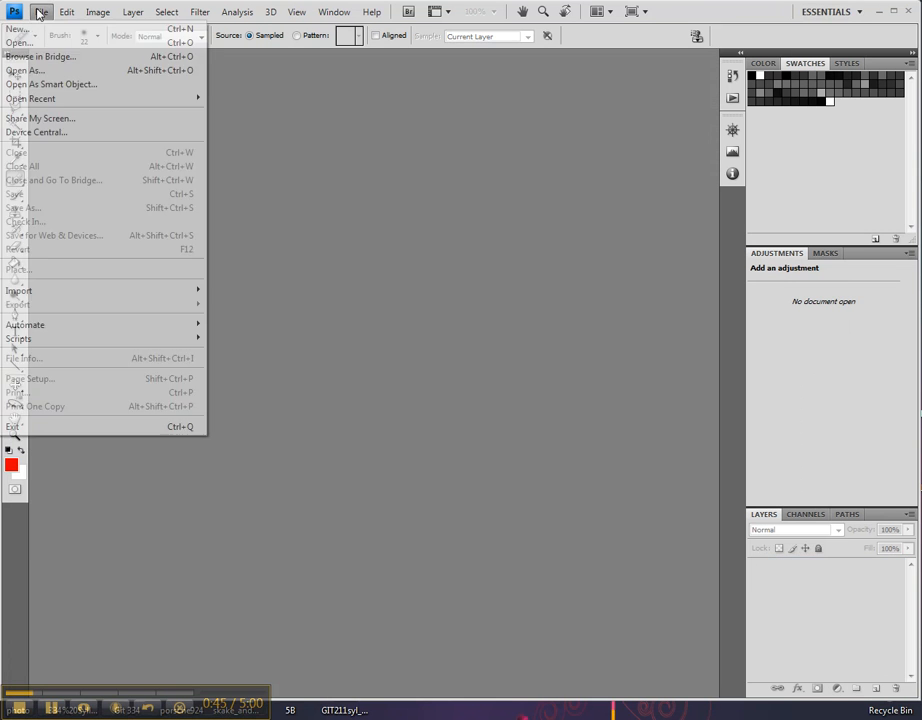
click(16, 28)
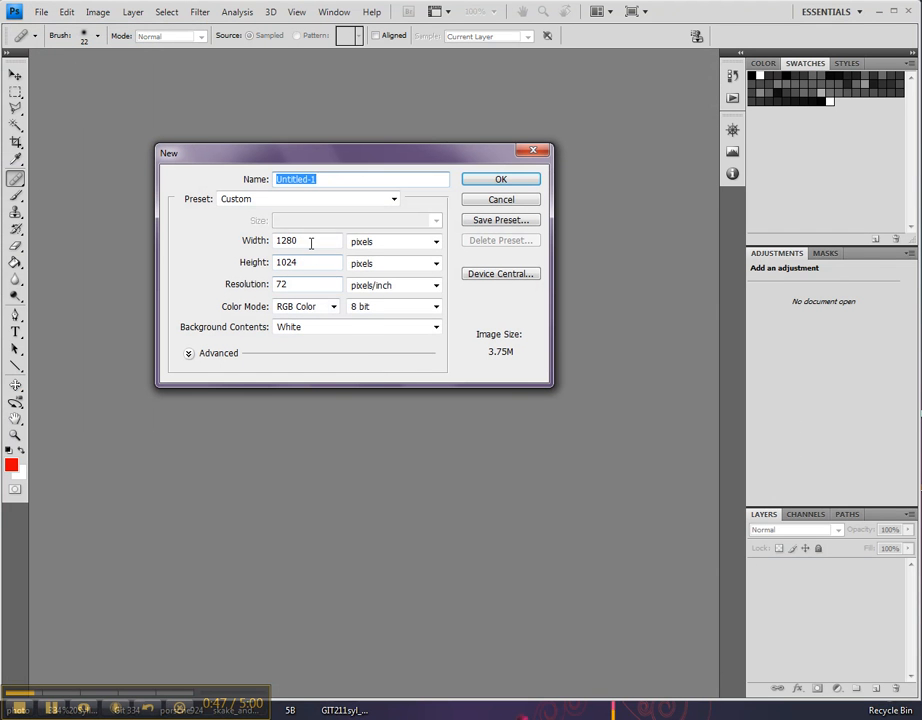
click(436, 240)
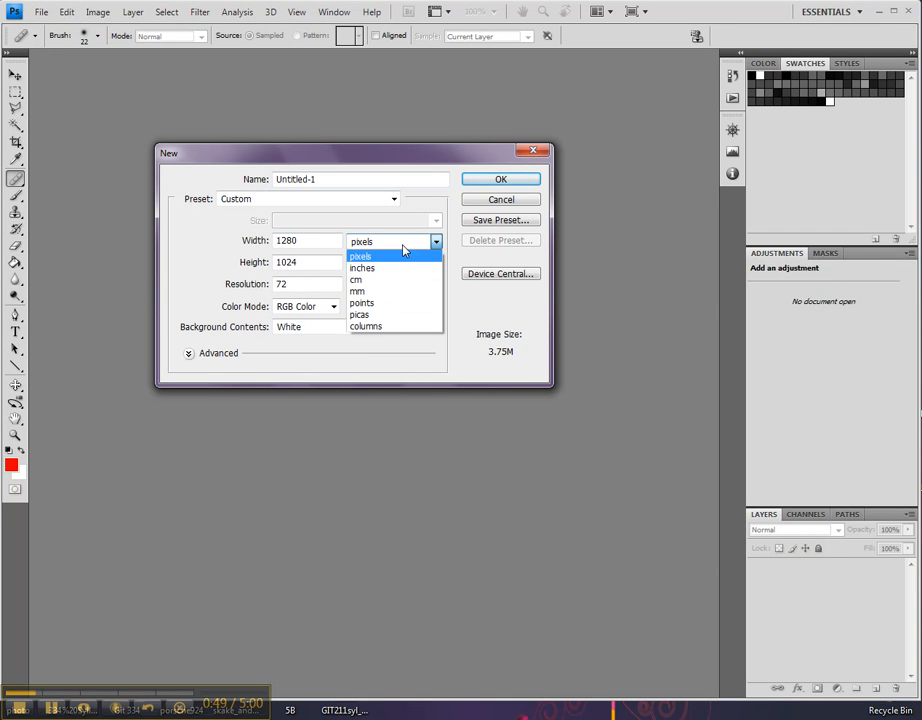
mouse_move(398, 268)
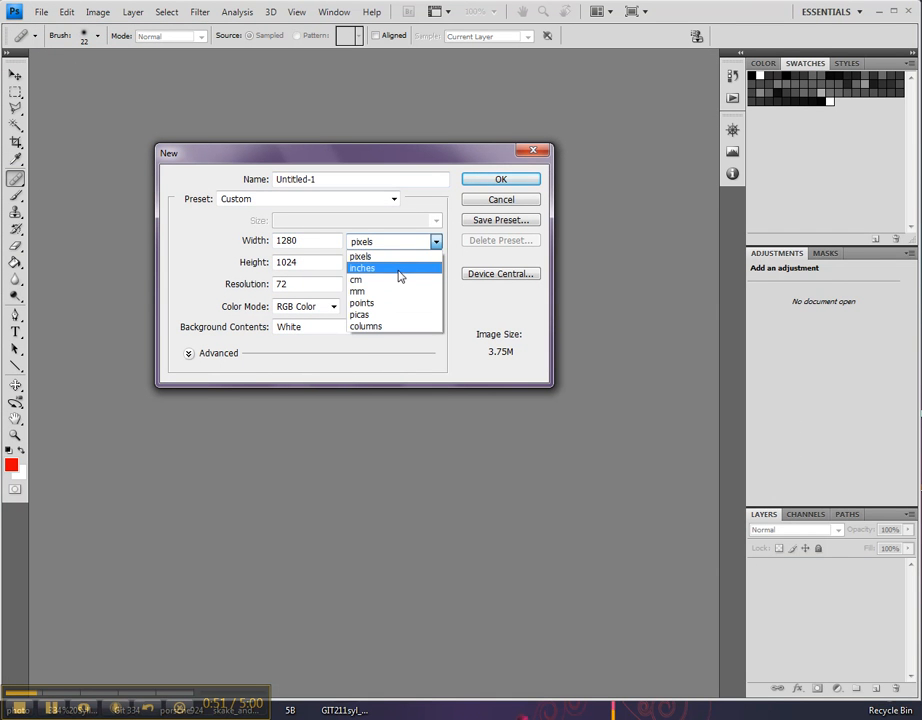
click(362, 268)
text(5)
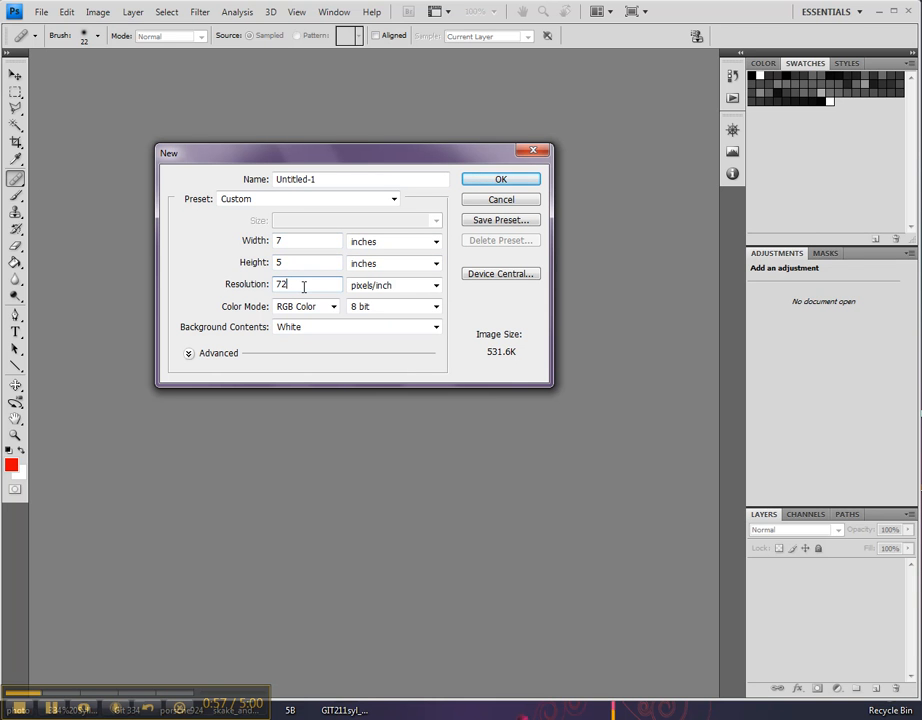
mouse_move(304, 352)
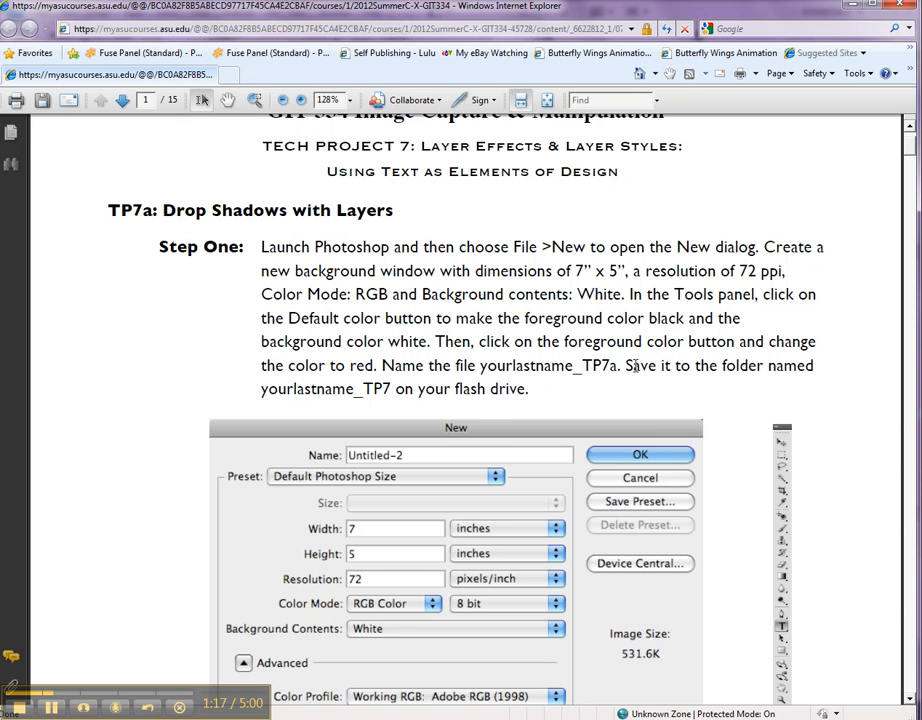
mouse_move(852, 12)
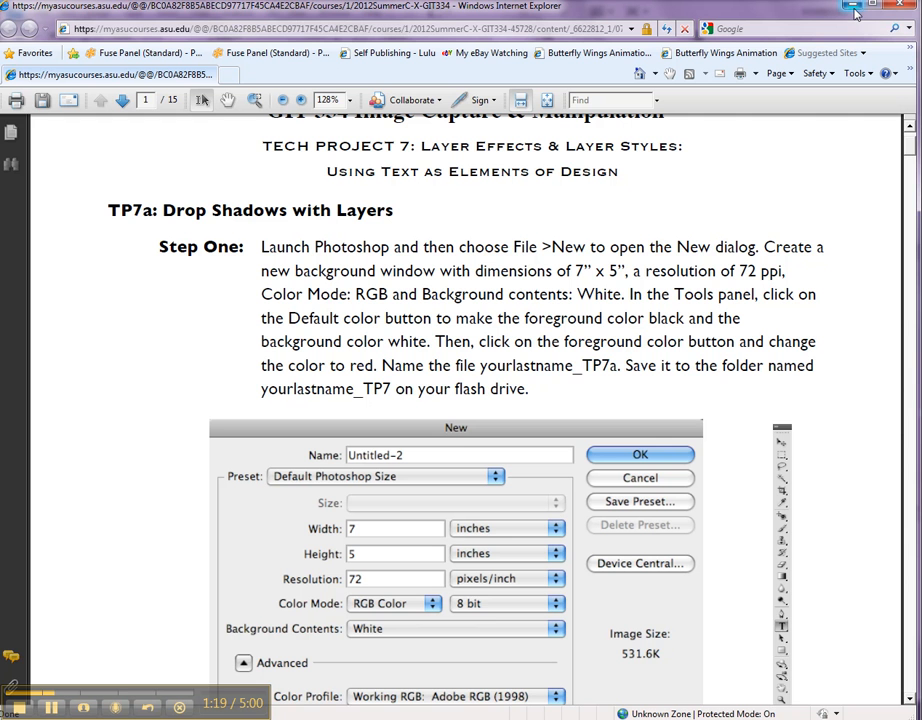
mouse_move(880, 402)
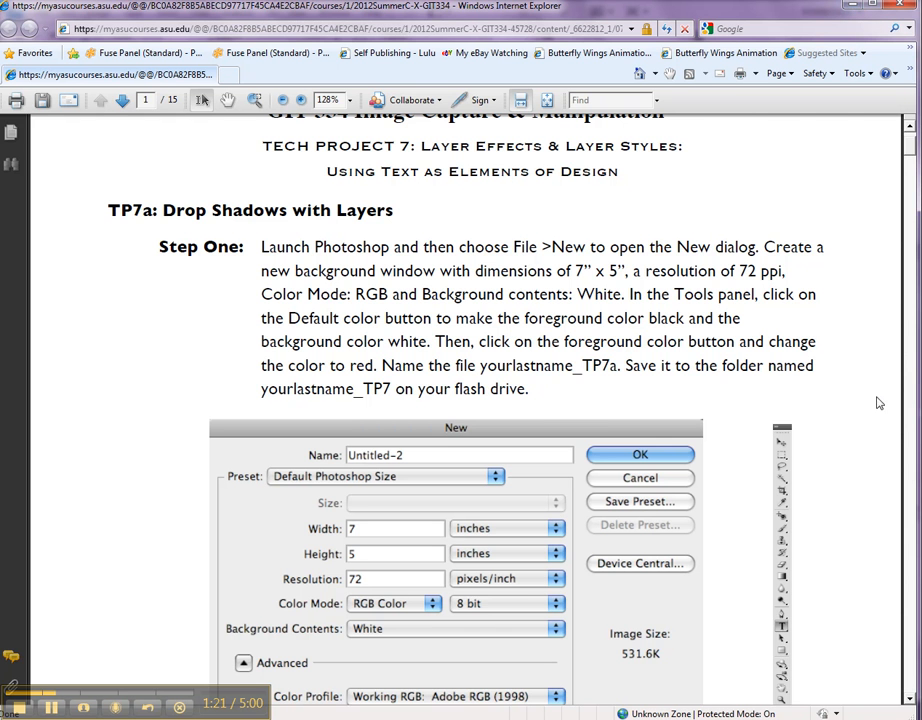
scroll(down, 3)
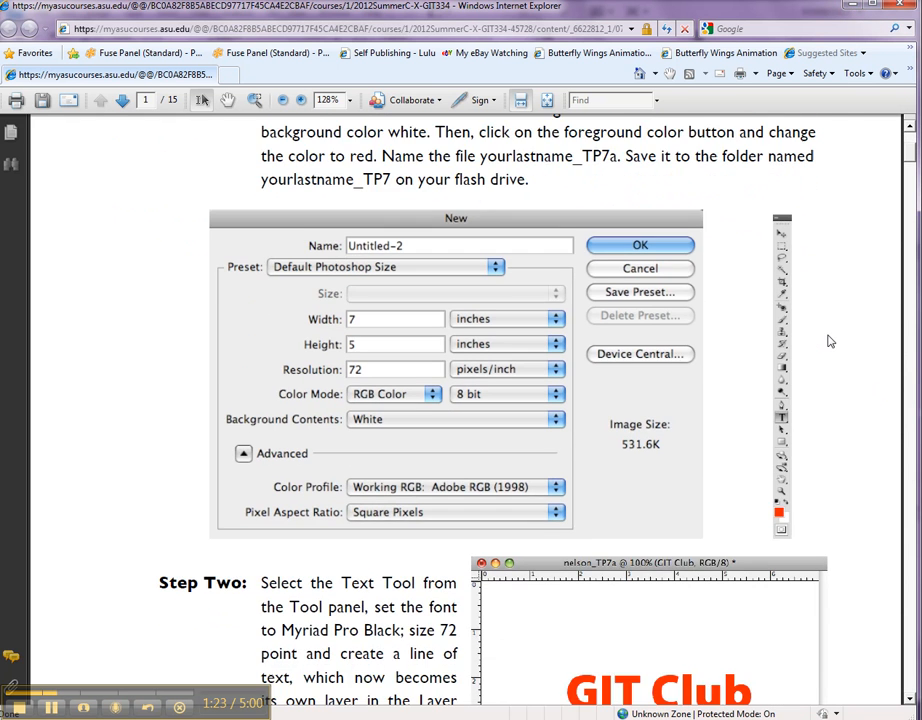
scroll(down, 3)
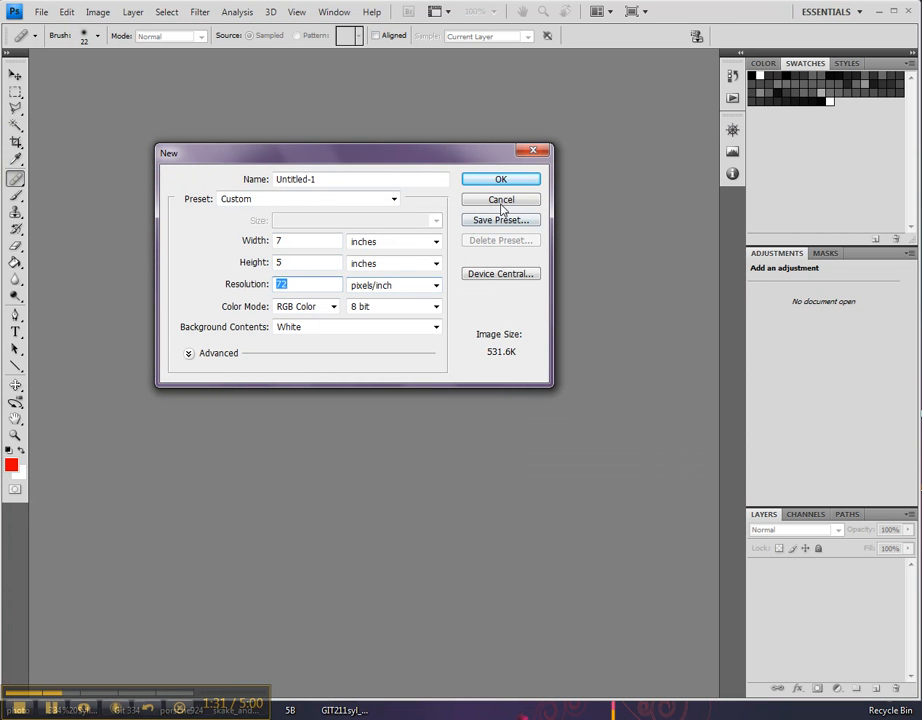
- Confirm the New dialog to create the white 7 by 5 inch, 72 ppi document
click(500, 180)
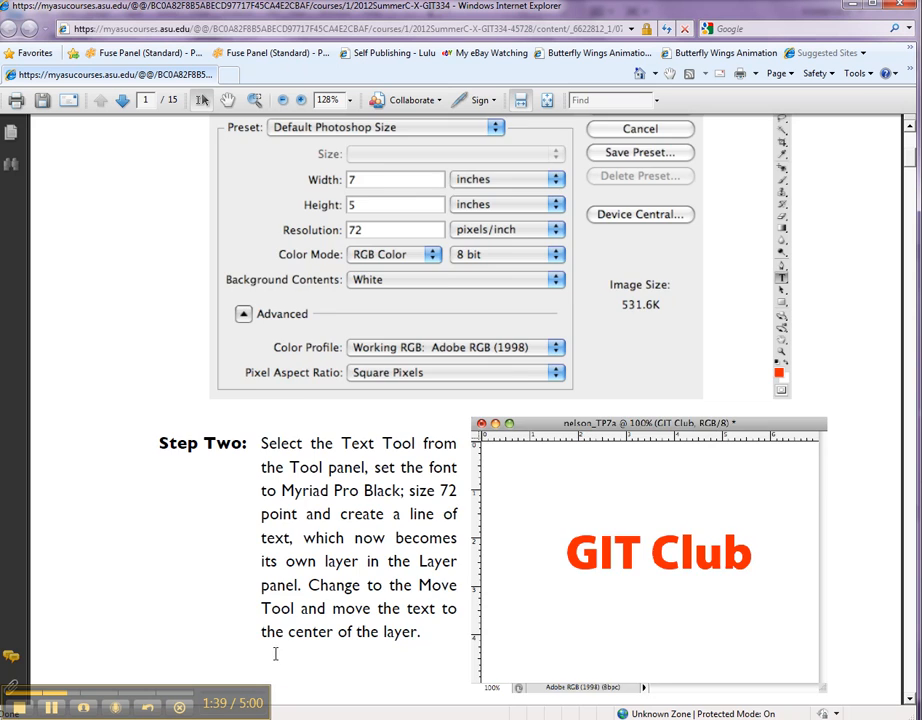
scroll(up, 3)
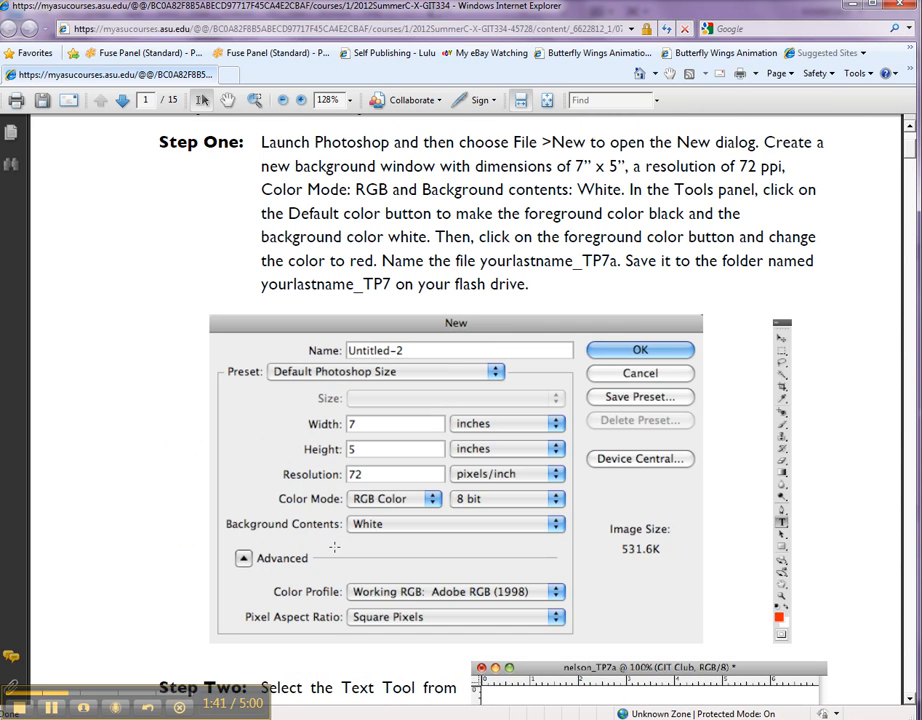
scroll(down, 3)
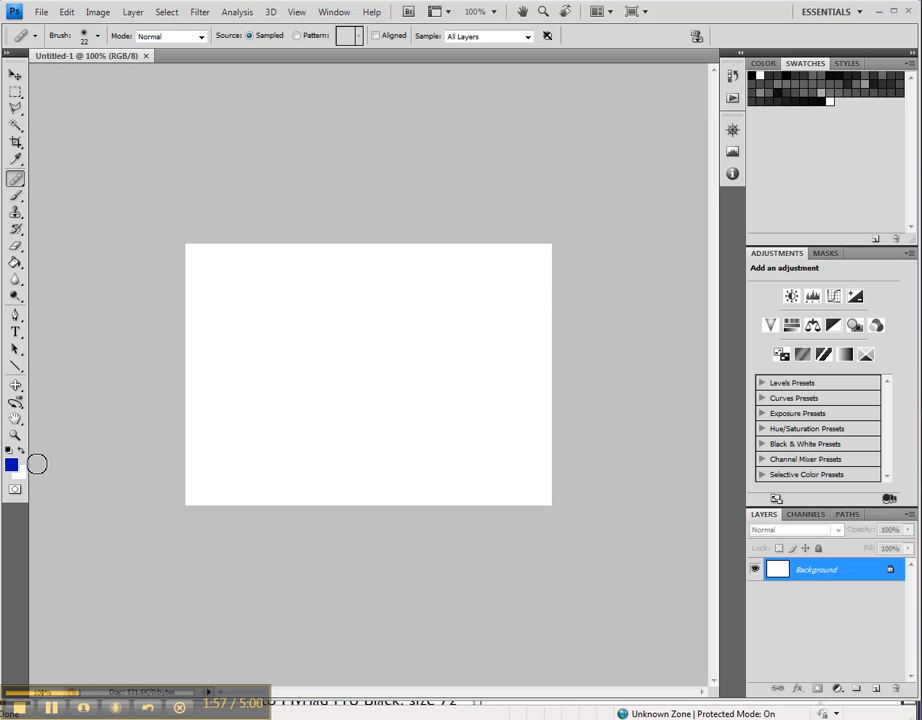
mouse_move(32, 76)
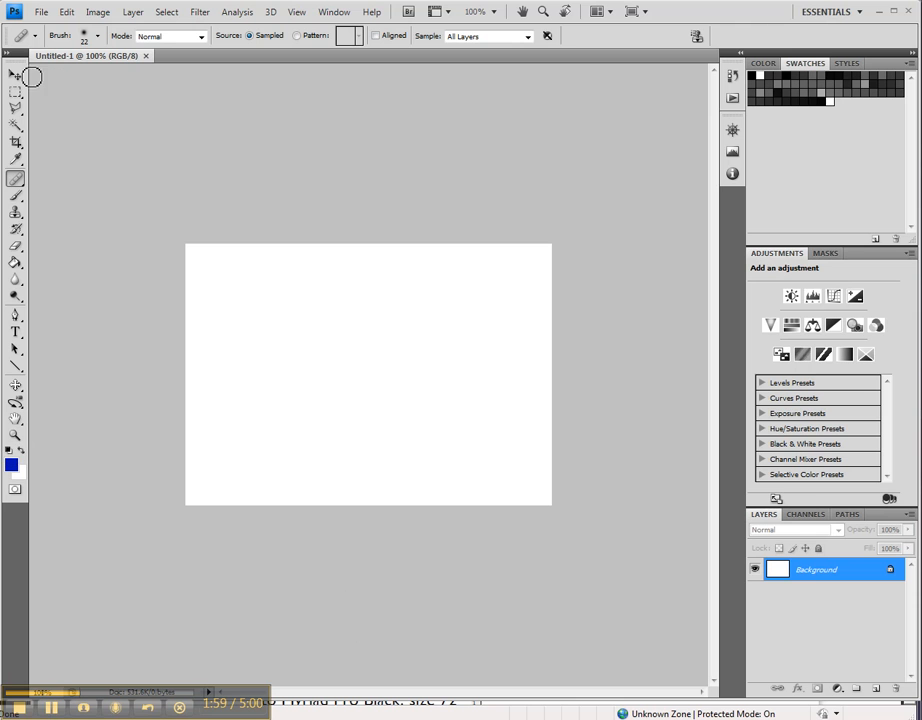
- Select the Move tool and confirm pure red FF0000 as the foreground colour
click(14, 76)
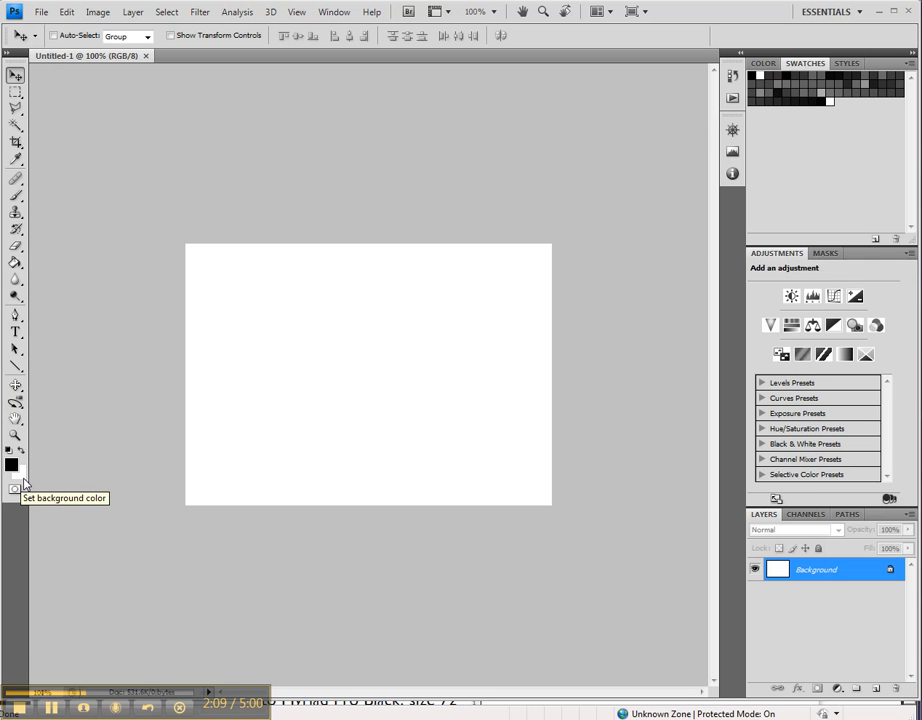
mouse_move(26, 458)
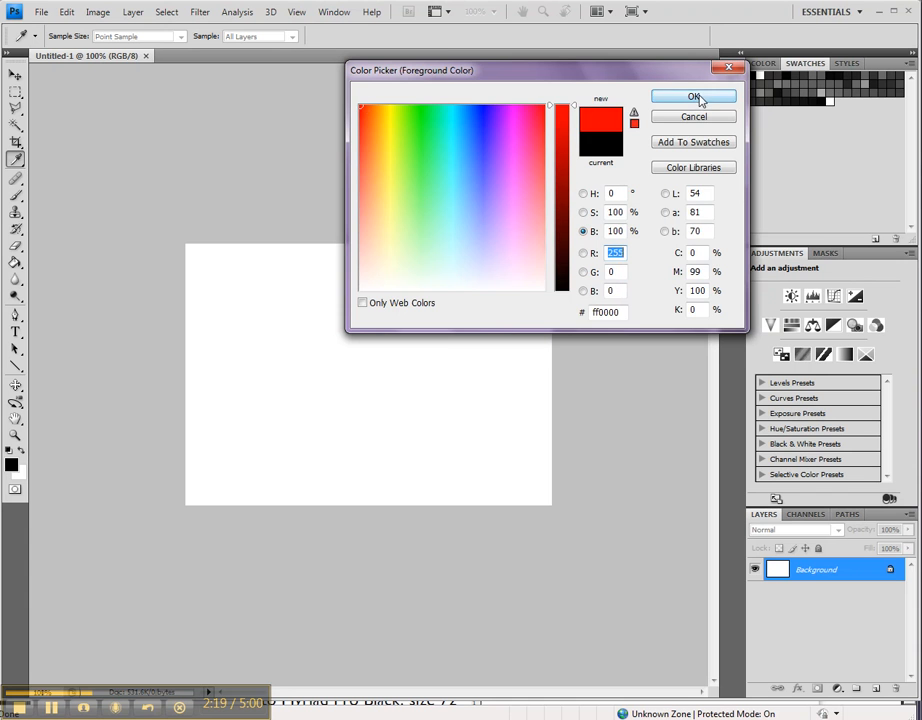
click(692, 96)
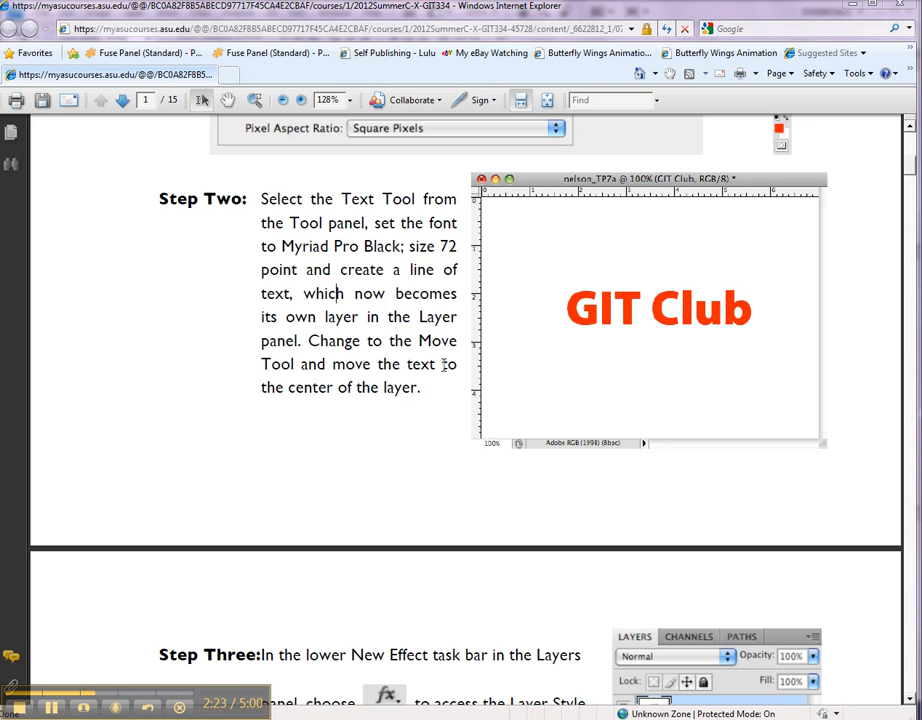
- Review the tutorial's Myriad Pro Black step through Step Five, then choose the Type tool in Photoshop
double_click(328, 246)
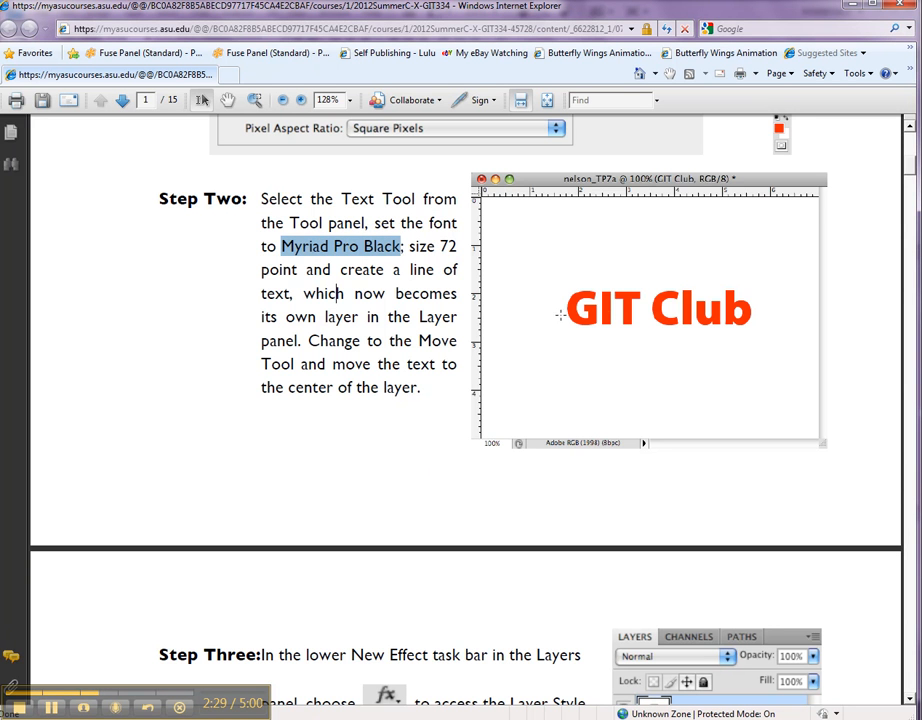
scroll(down, 3)
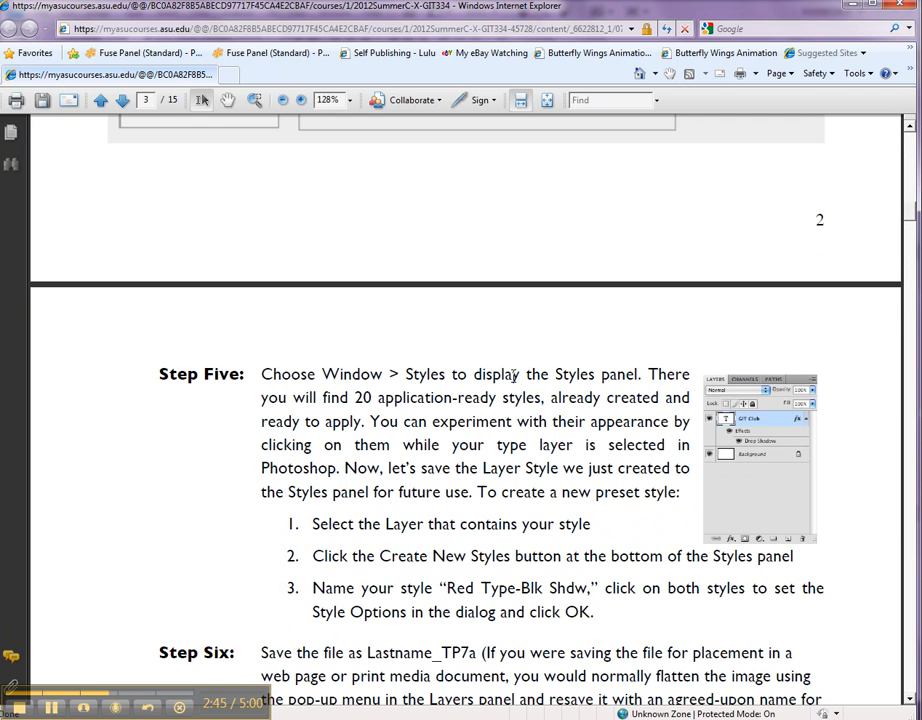
scroll(down, 3)
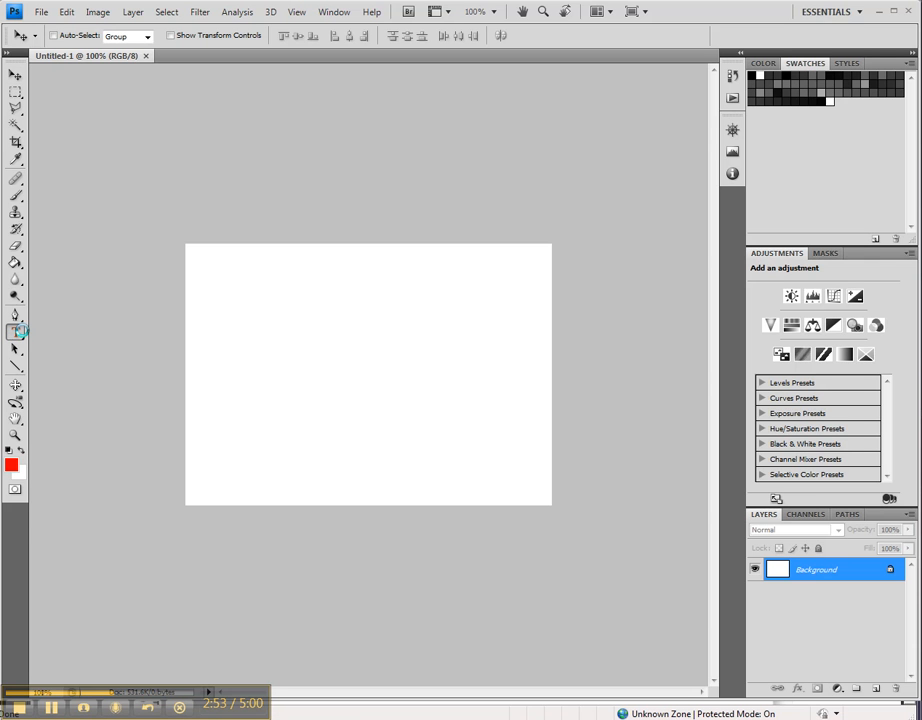
click(16, 332)
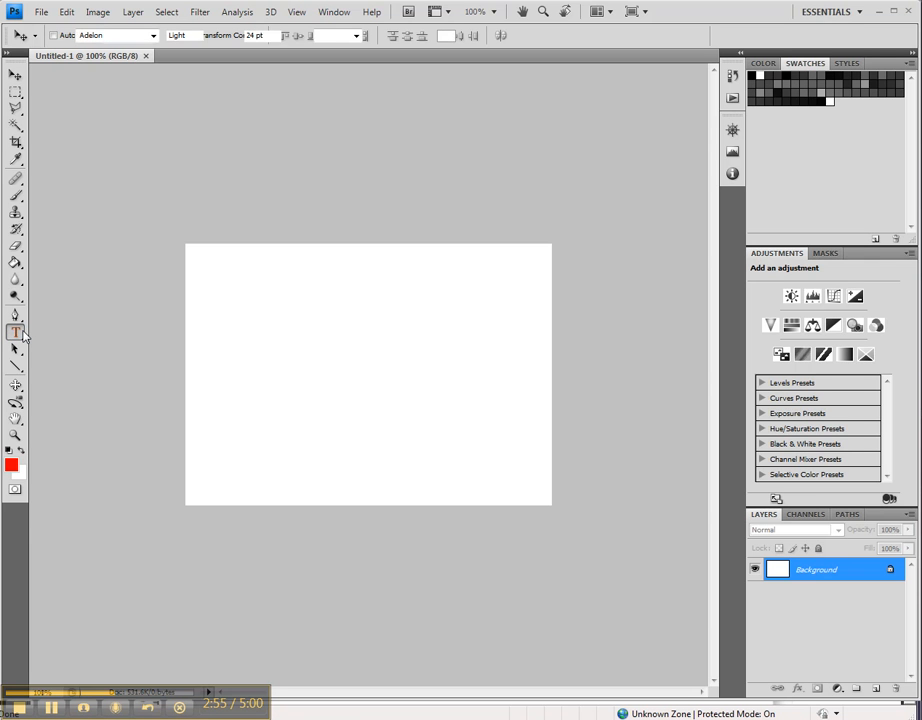
click(16, 332)
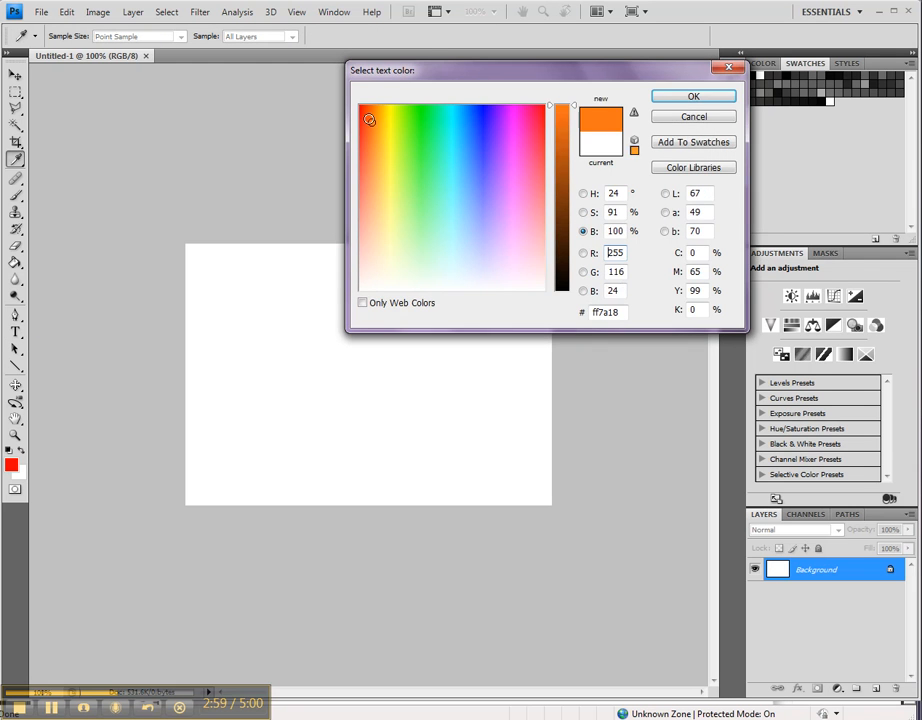
- Confirm red as the Type tool's text colour
click(692, 96)
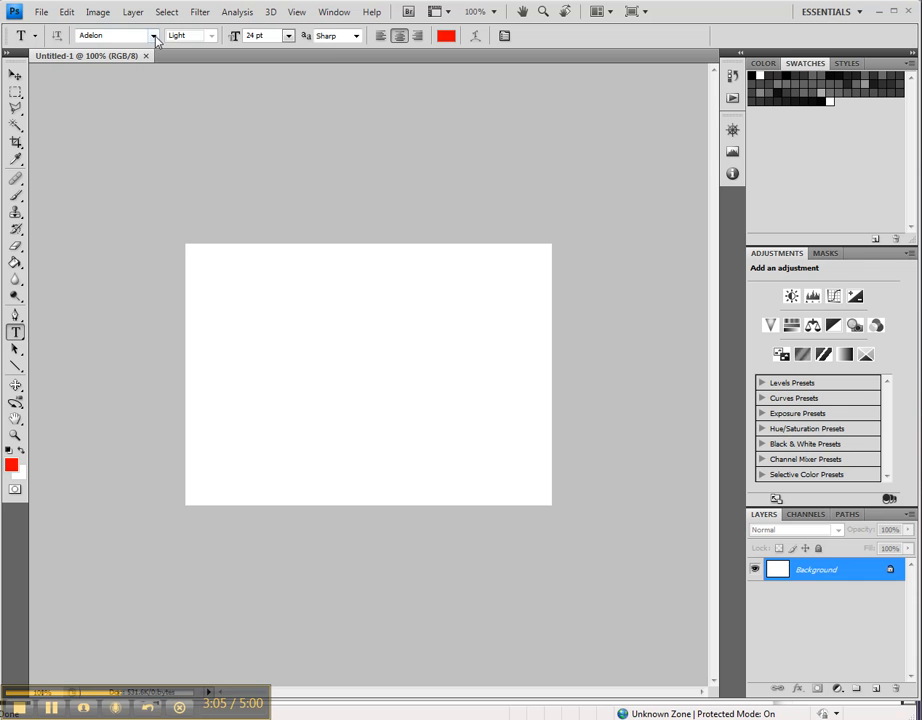
click(152, 36)
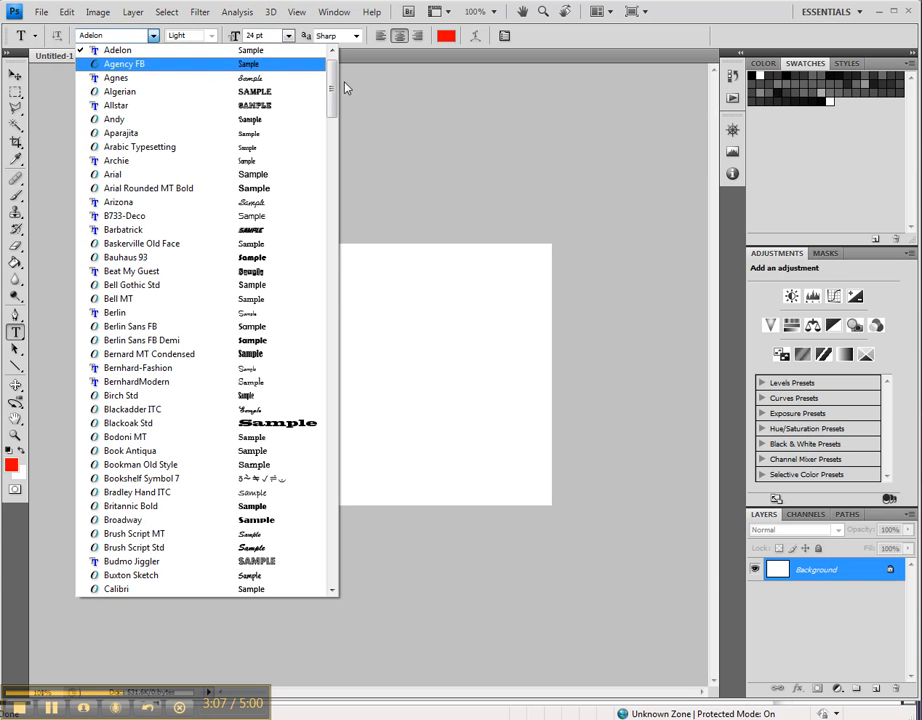
scroll(down, 3)
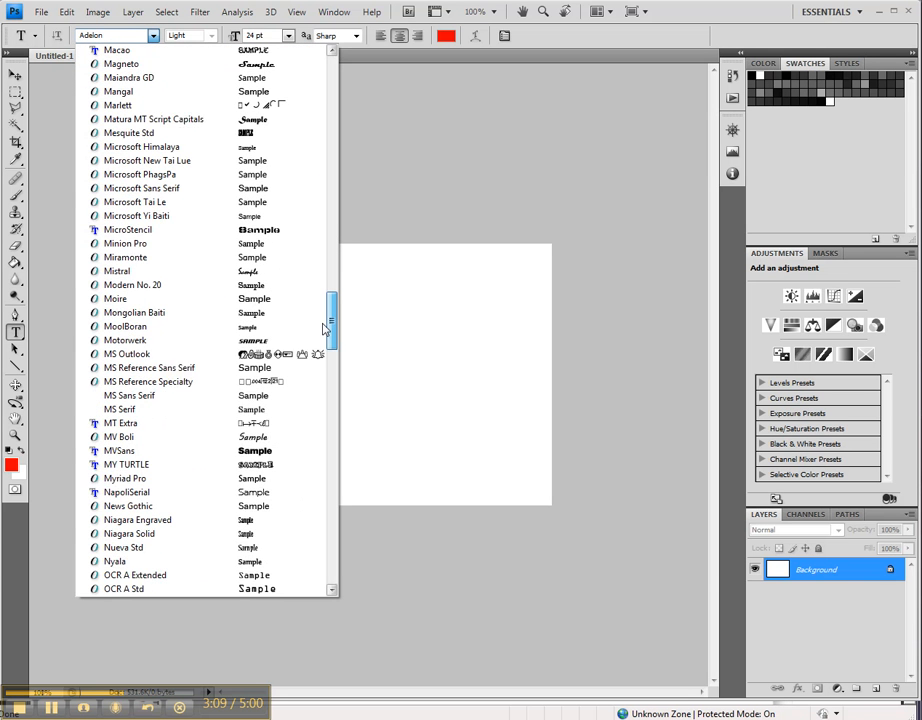
scroll(down, 3)
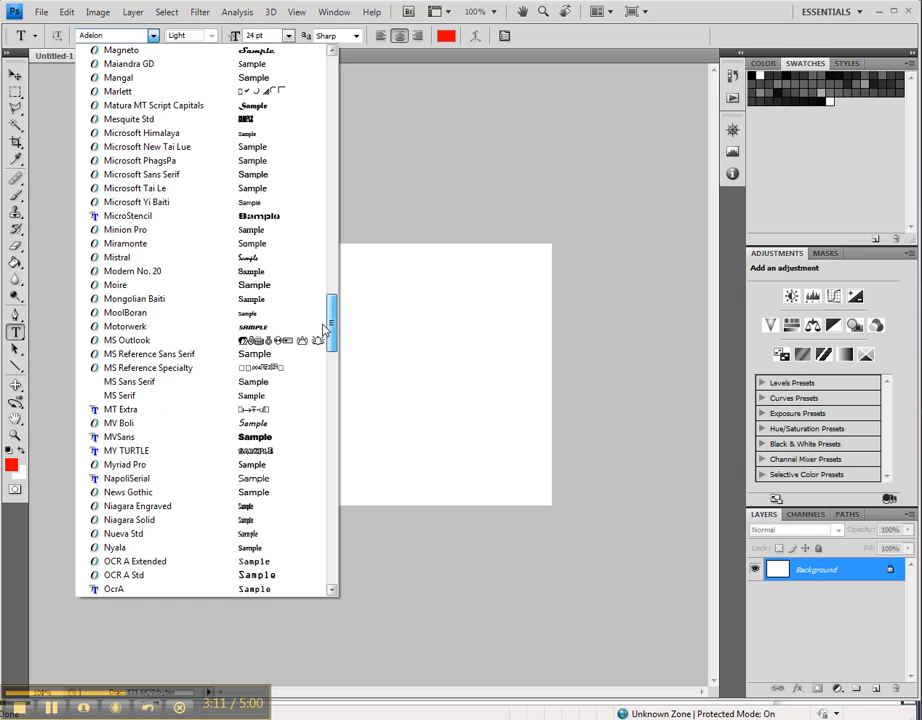
scroll(down, 3)
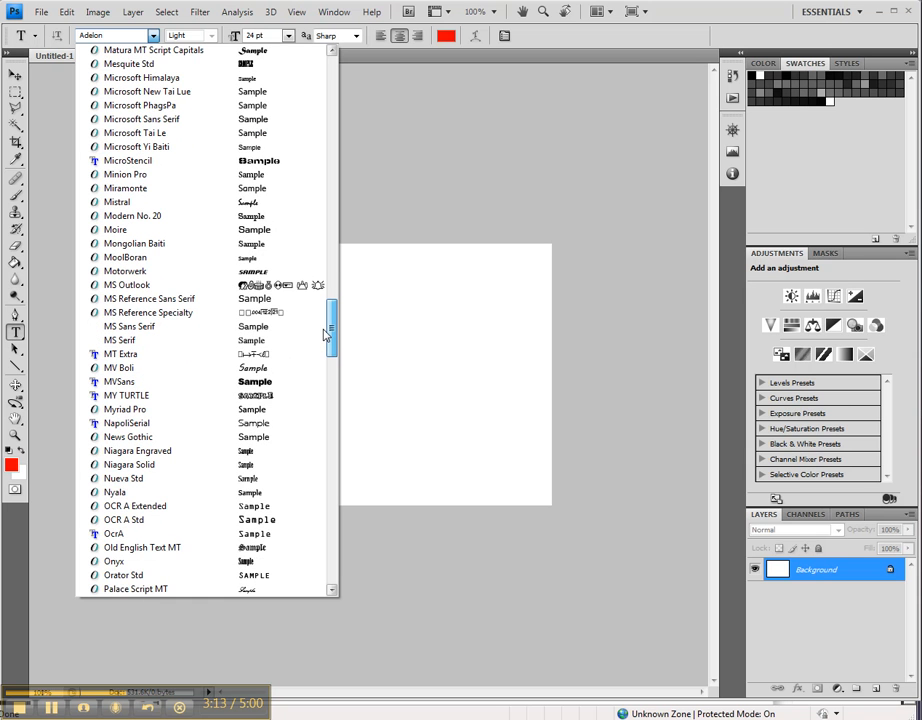
scroll(up, 3)
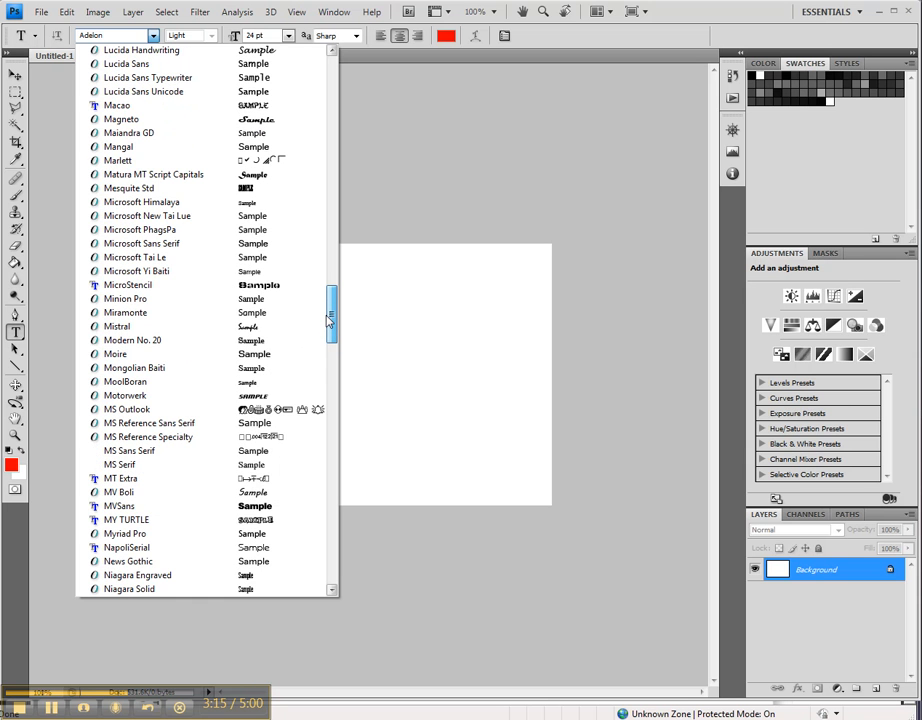
click(116, 354)
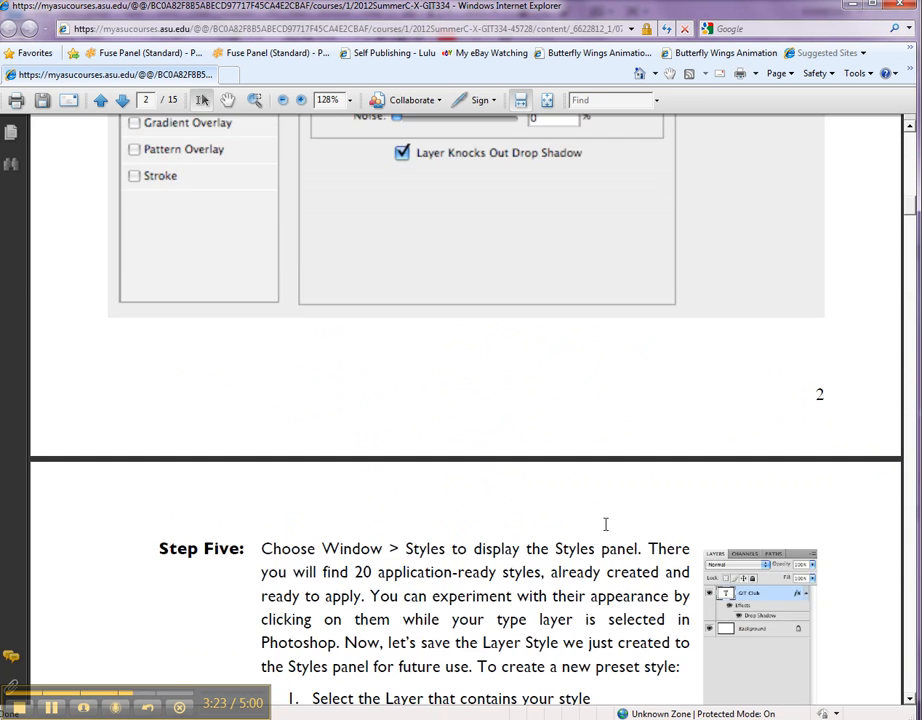
- Scroll the PDF tutorial up to Steps Three and Four on layer styles
scroll(up, 3)
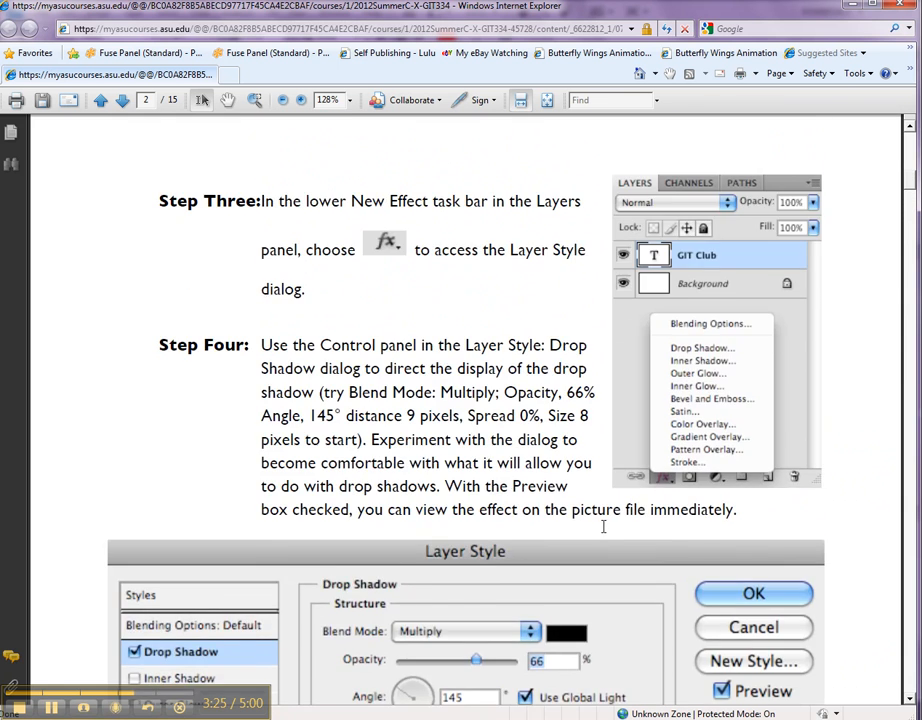
scroll(up, 3)
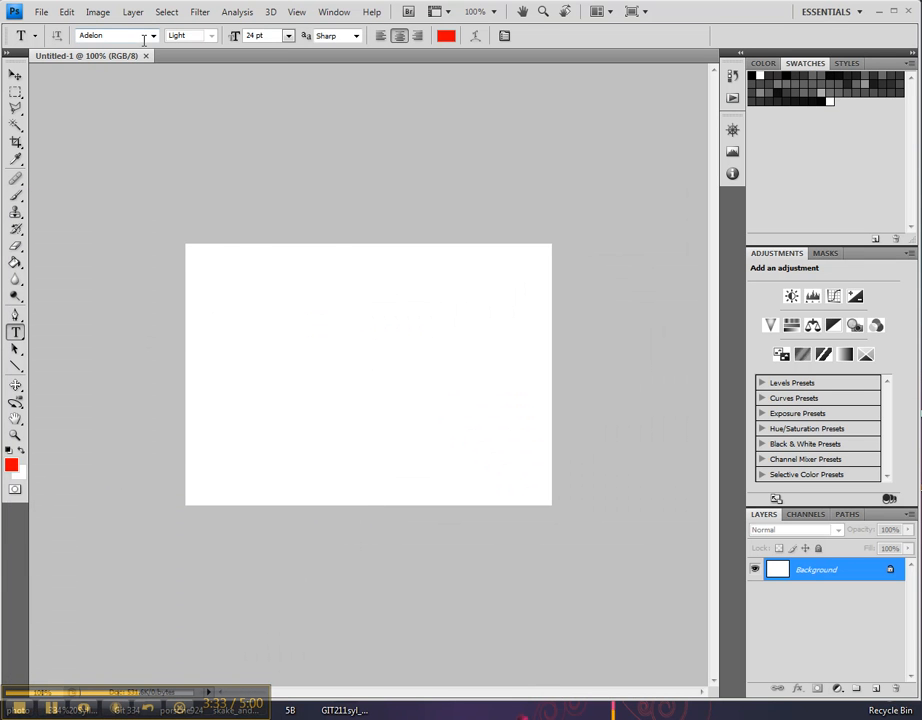
- Choose Gill Sans Ultra Bold from the font list and start a text layer on the canvas
click(150, 36)
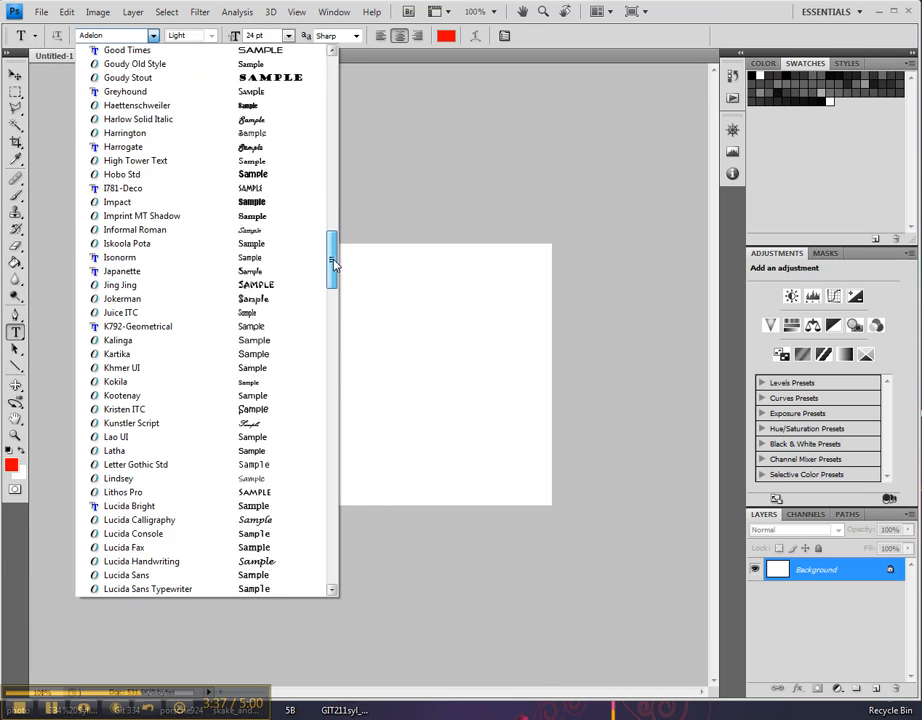
scroll(down, 3)
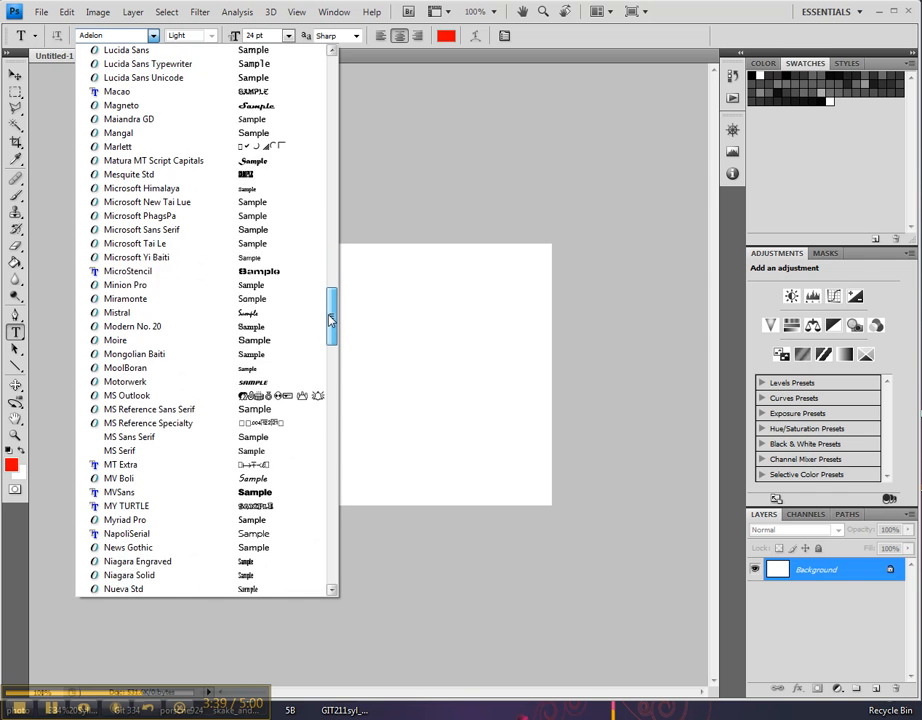
scroll(down, 3)
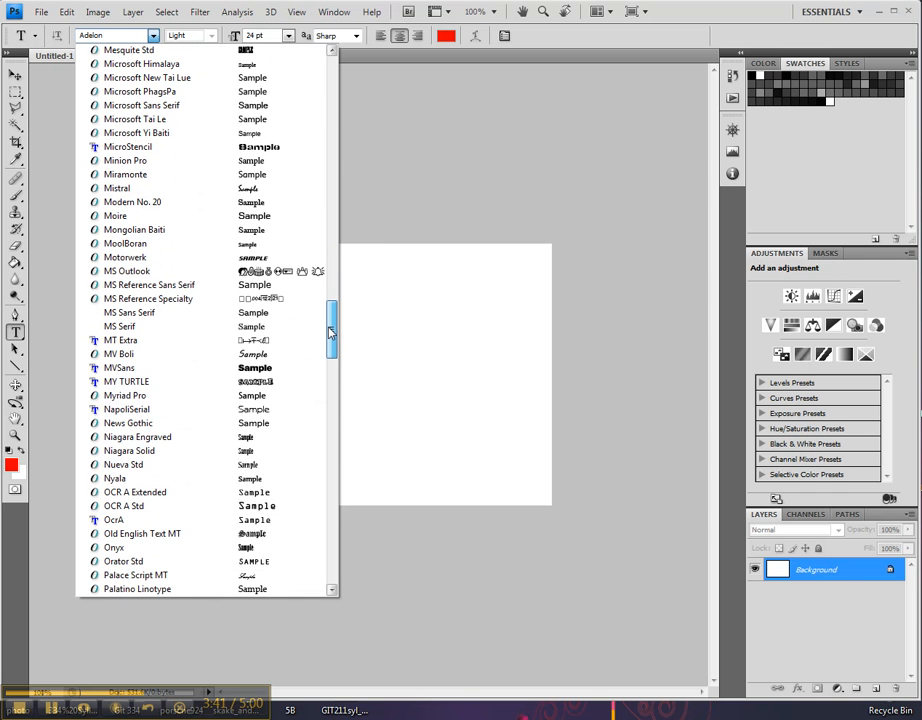
scroll(up, 3)
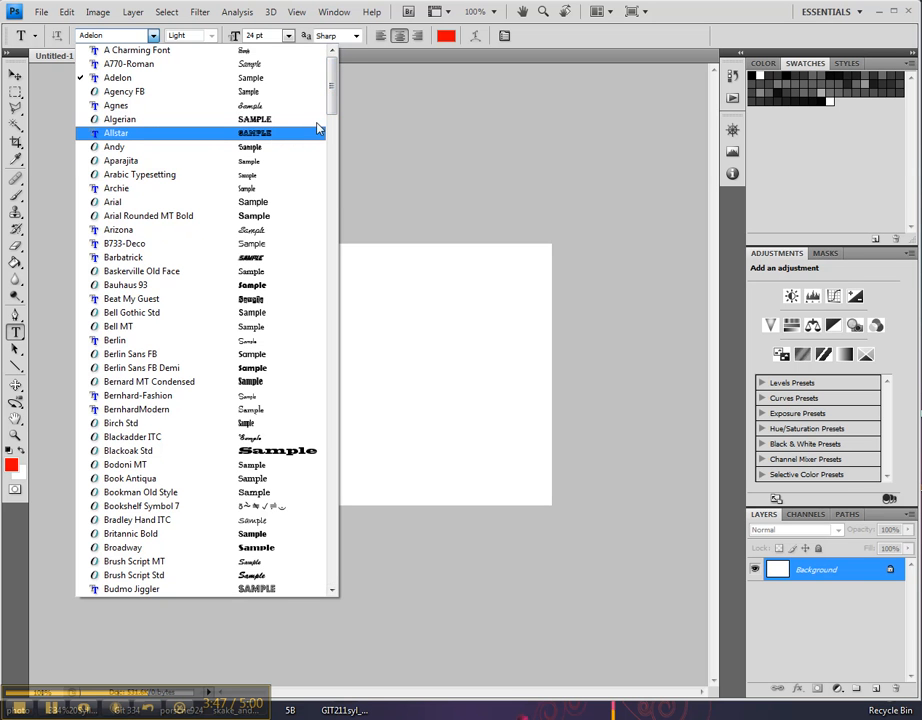
scroll(down, 3)
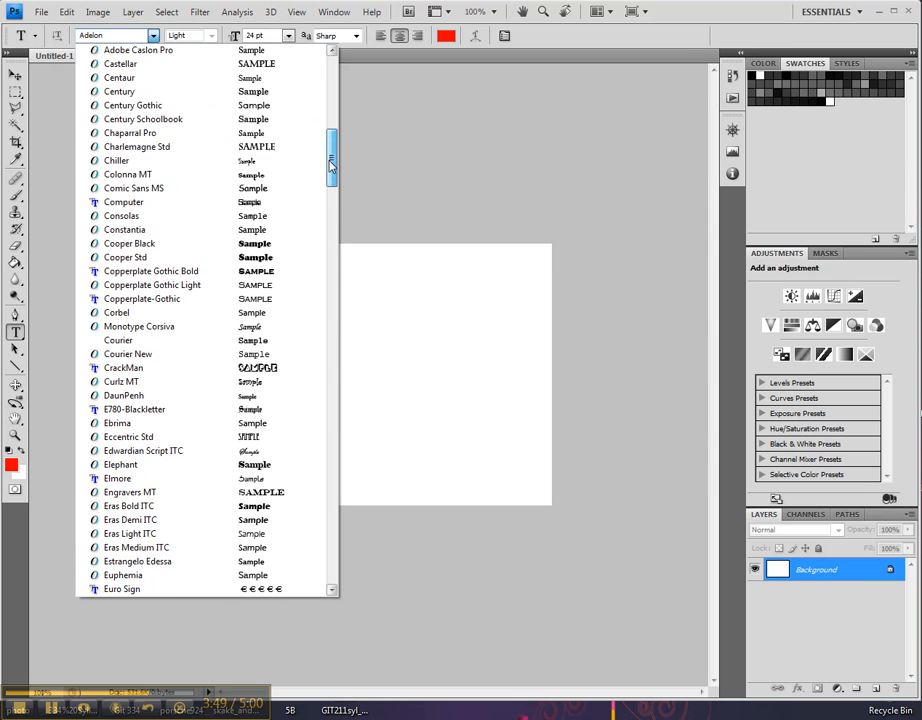
scroll(down, 3)
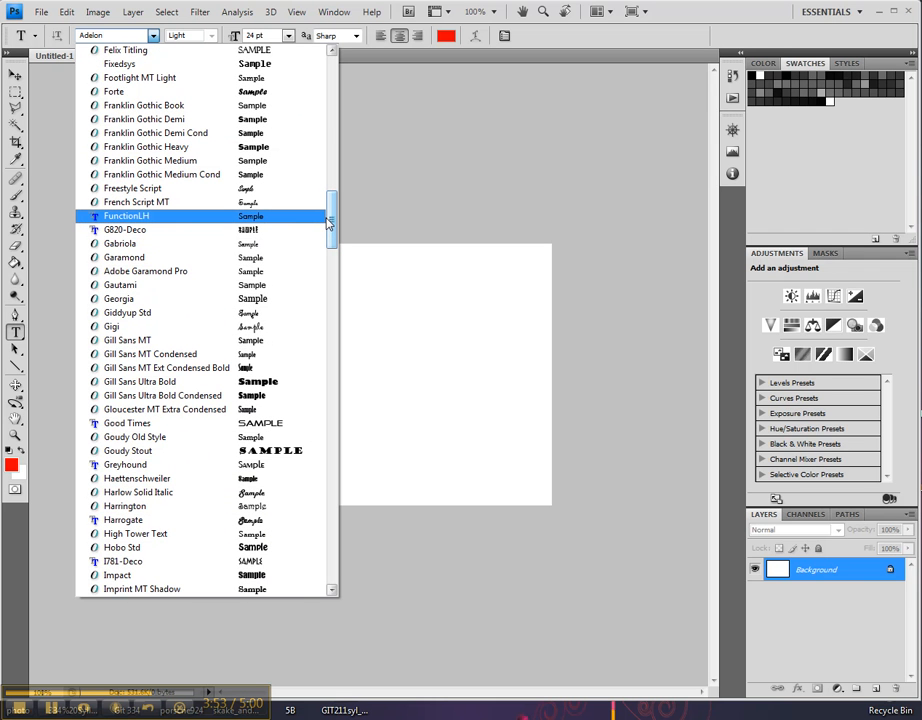
mouse_move(330, 222)
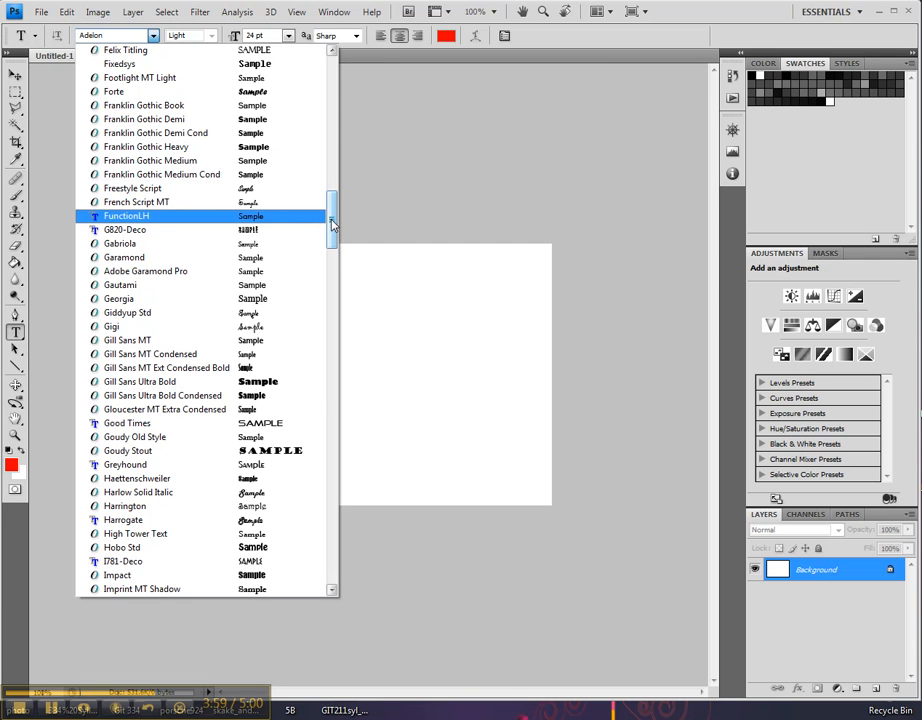
click(140, 380)
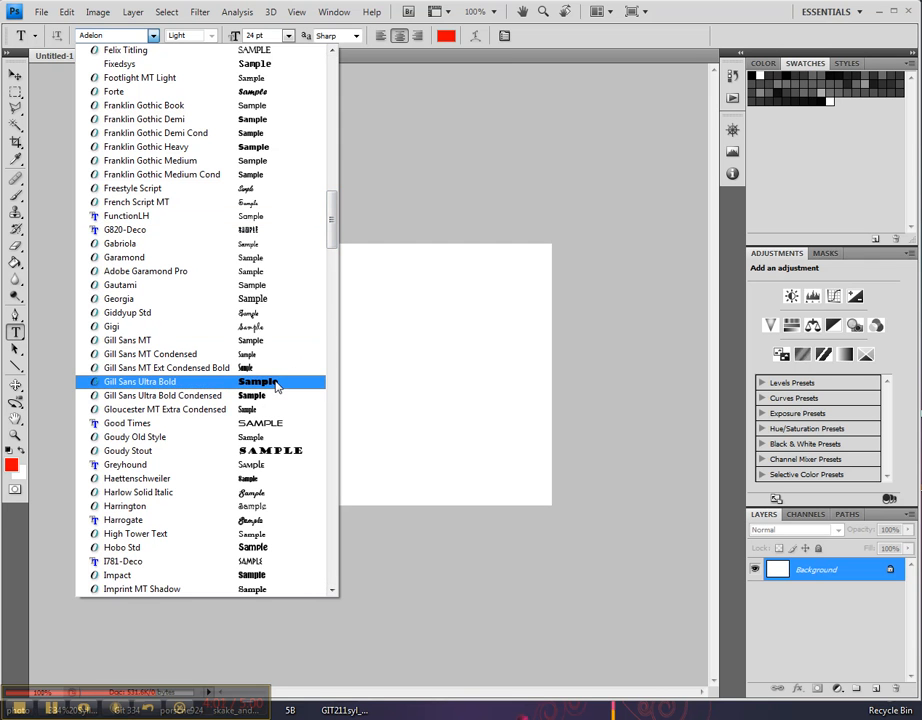
click(140, 382)
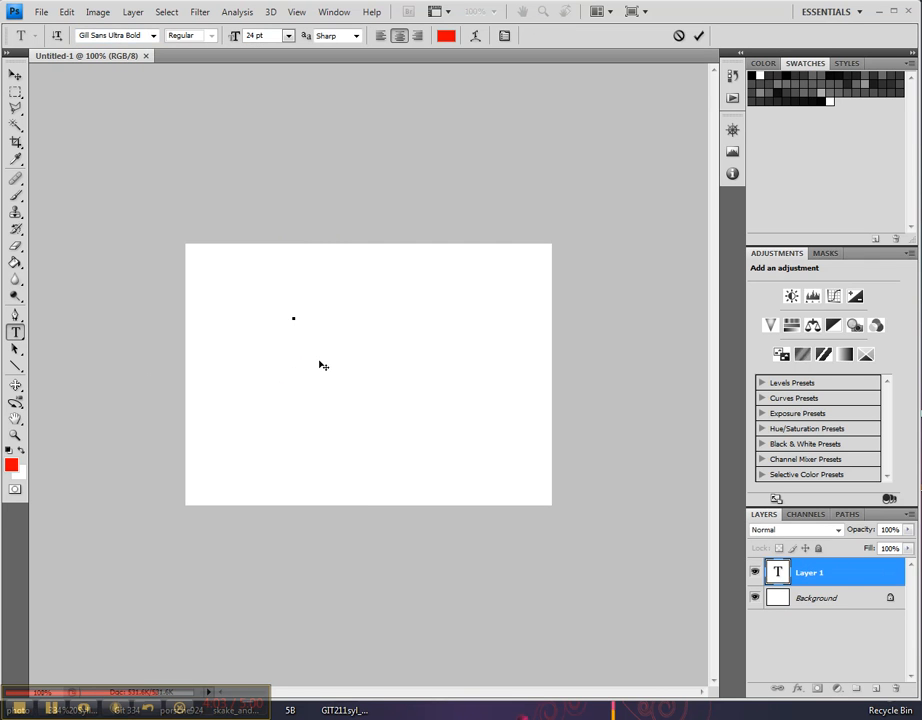
- Enter the red words 'modern Font' as a new text layer
text(mo)
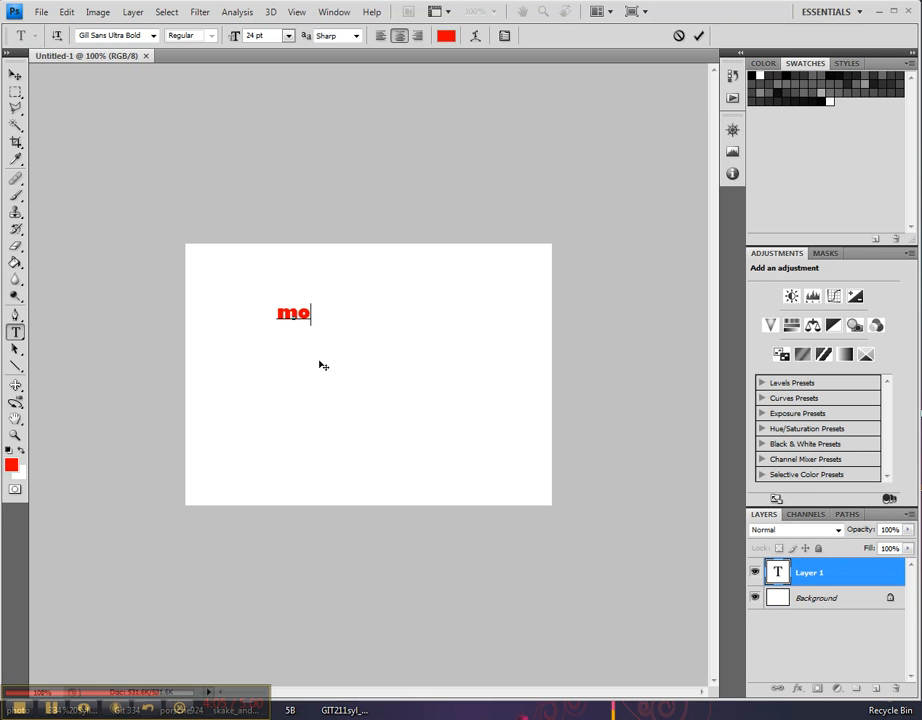
text(dern)
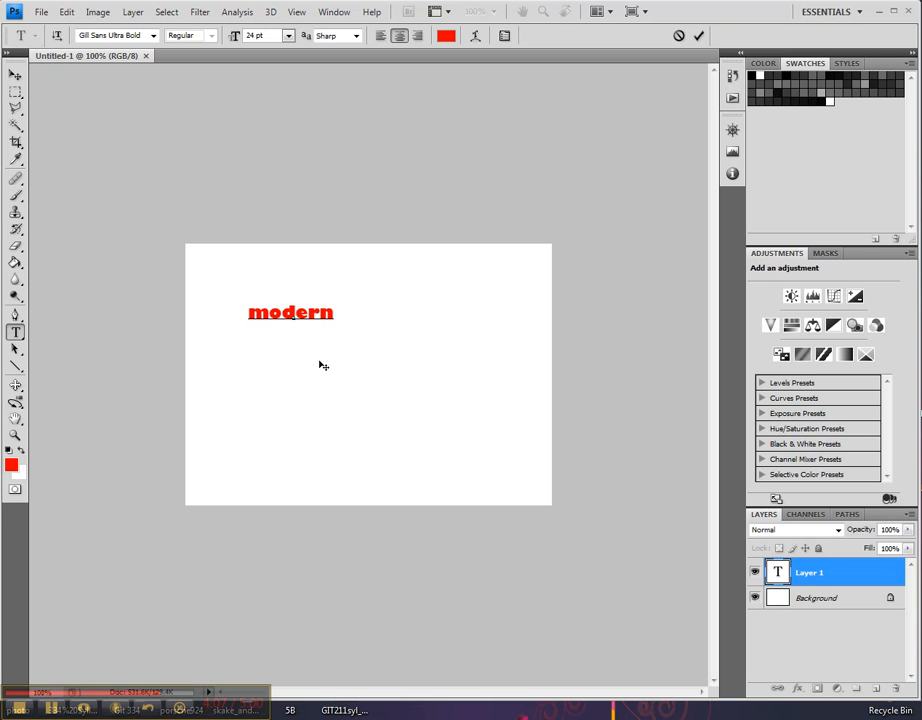
text(Font)
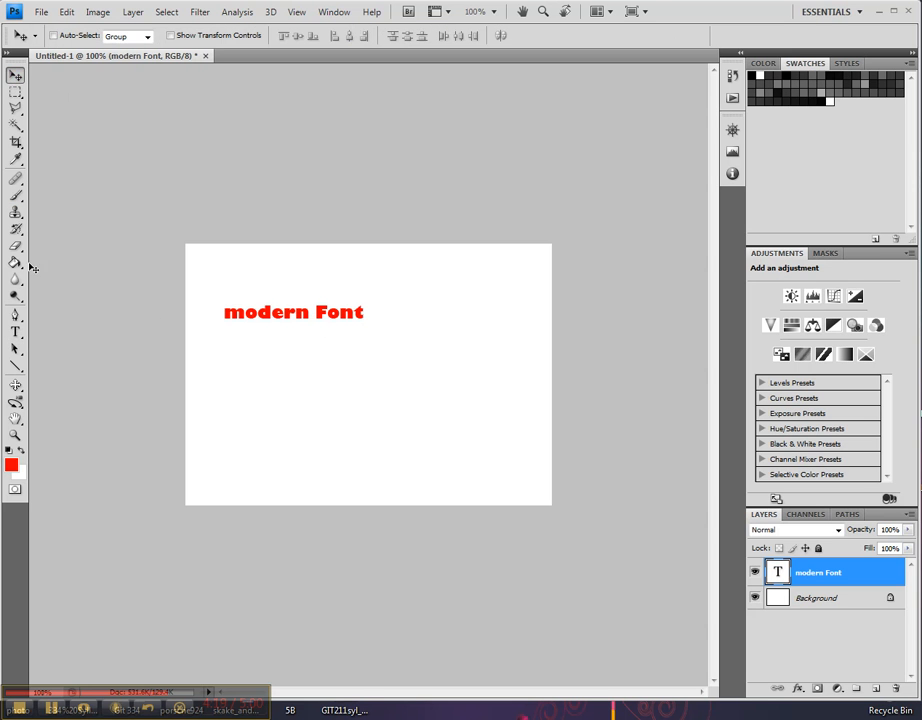
- With the Type tool, set the text layer's font to Times New Roman
click(16, 332)
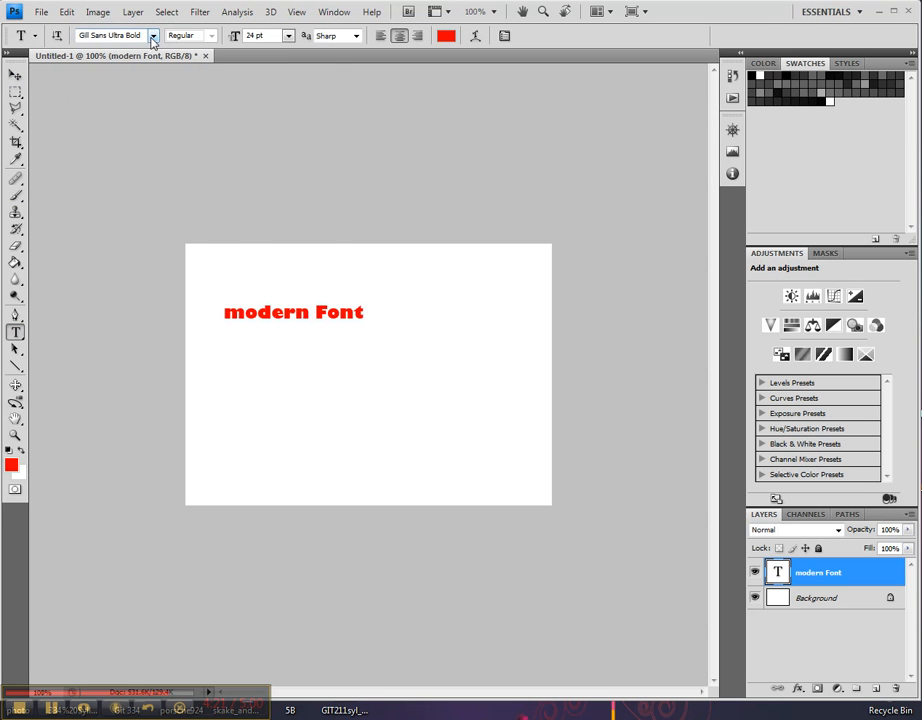
click(152, 36)
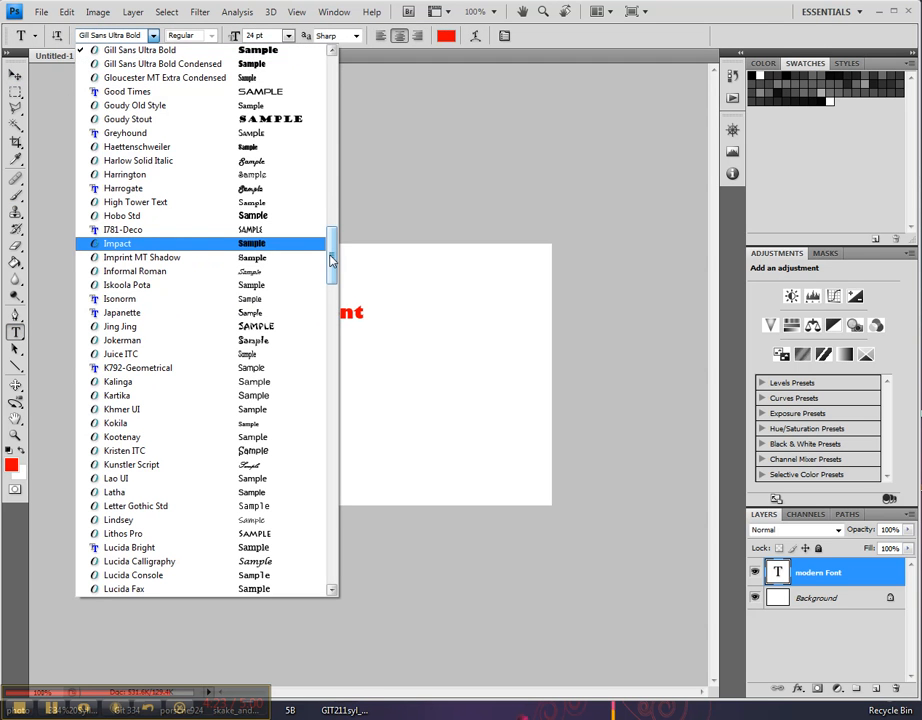
scroll(up, 3)
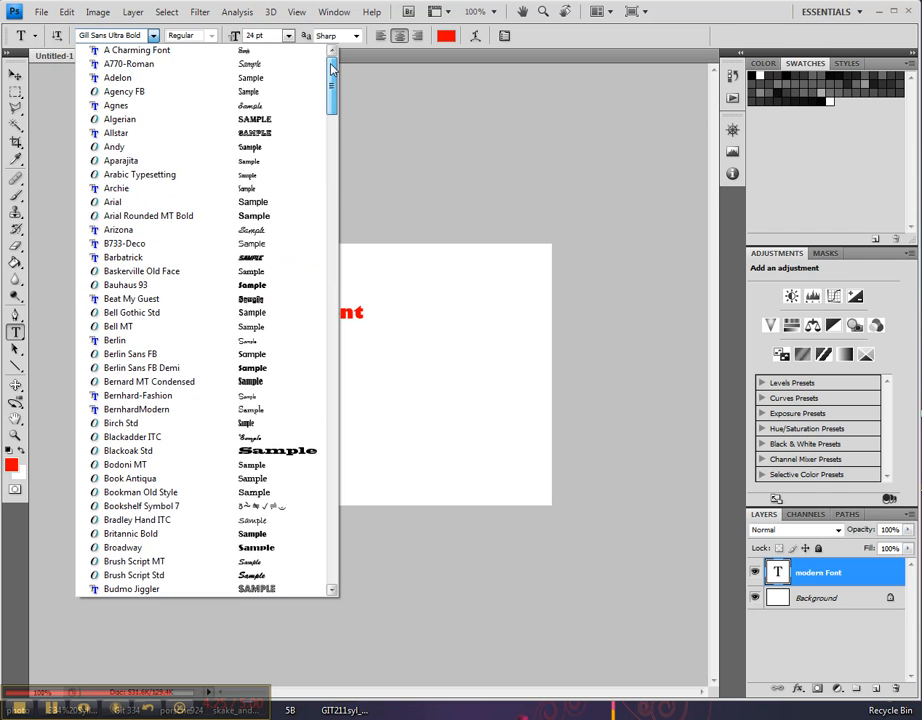
scroll(down, 3)
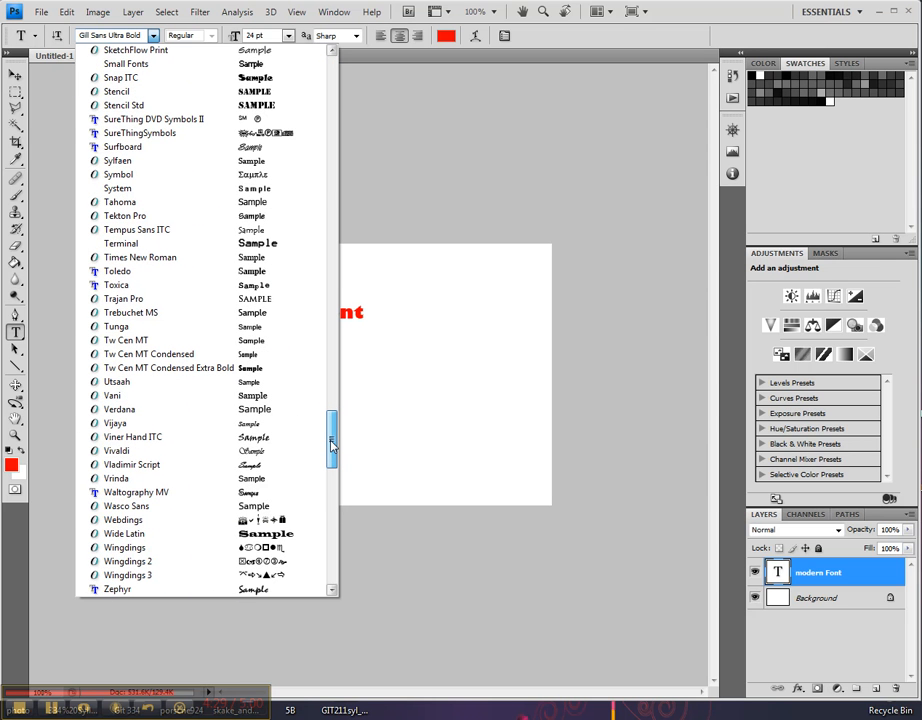
click(124, 298)
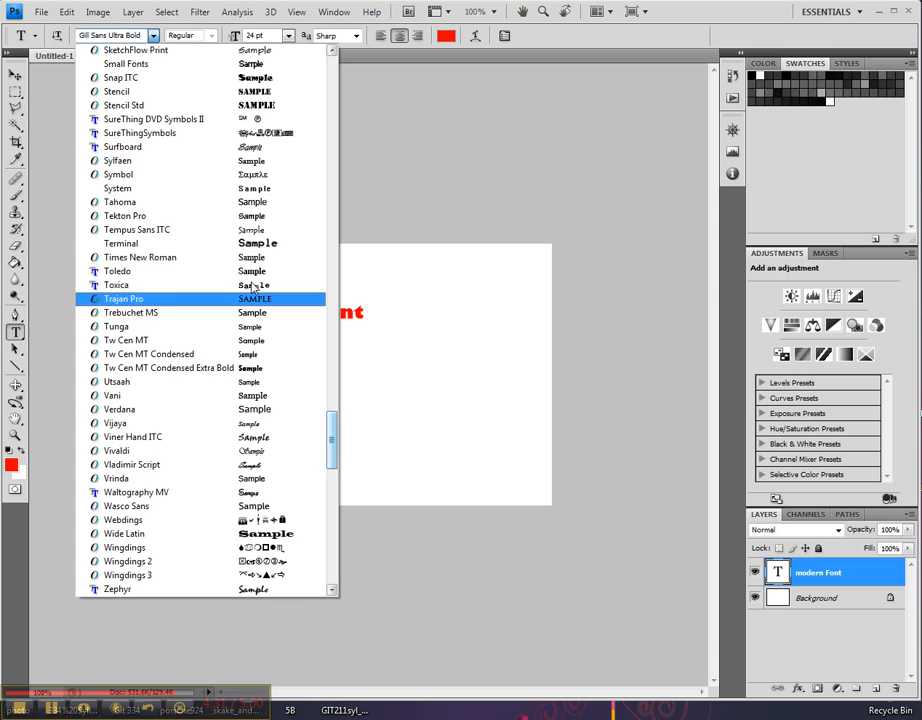
click(140, 256)
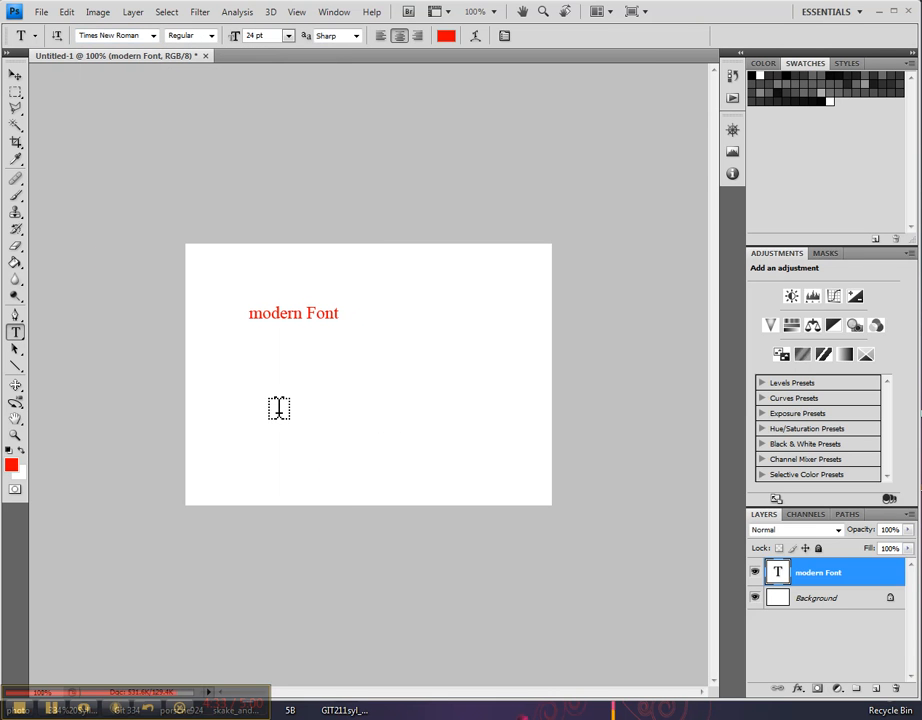
- Add a second red text layer reading 'Classic Font' in Times New Roman below 'modern Font'
text(Classi)
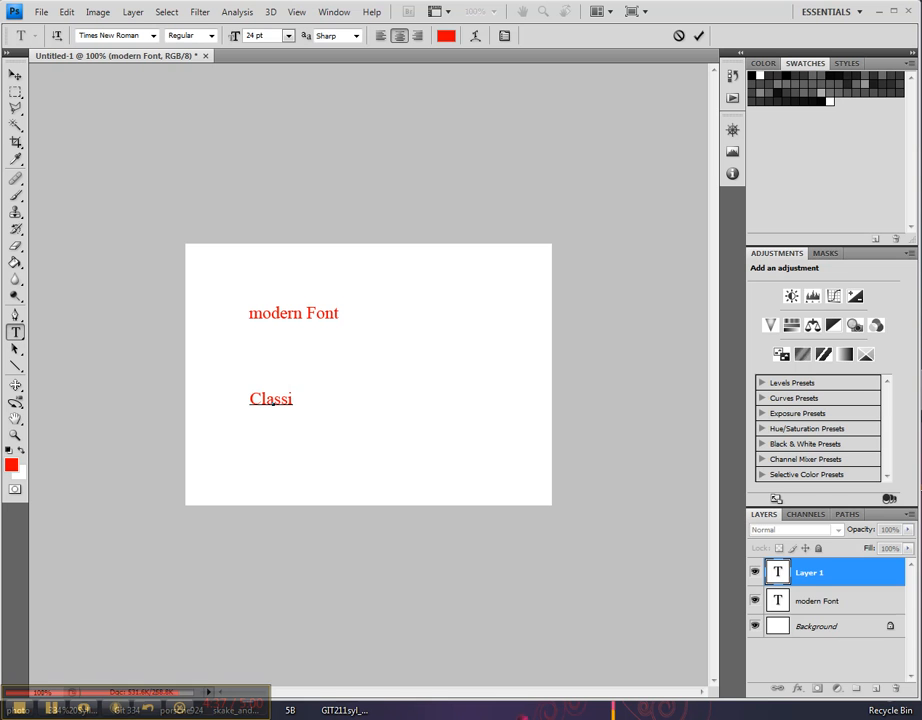
text(Font)
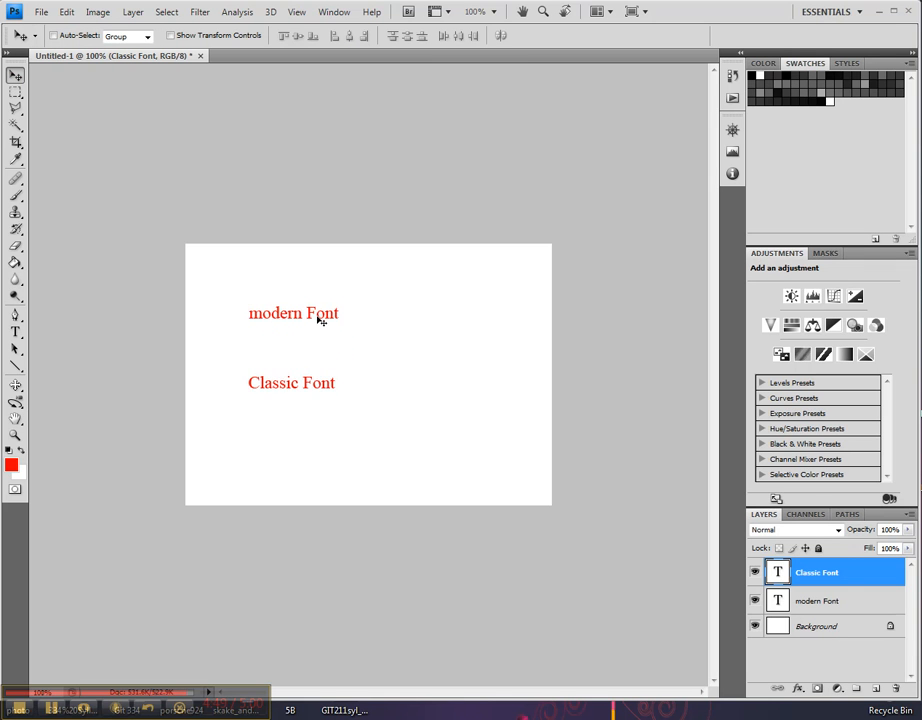
mouse_move(64, 348)
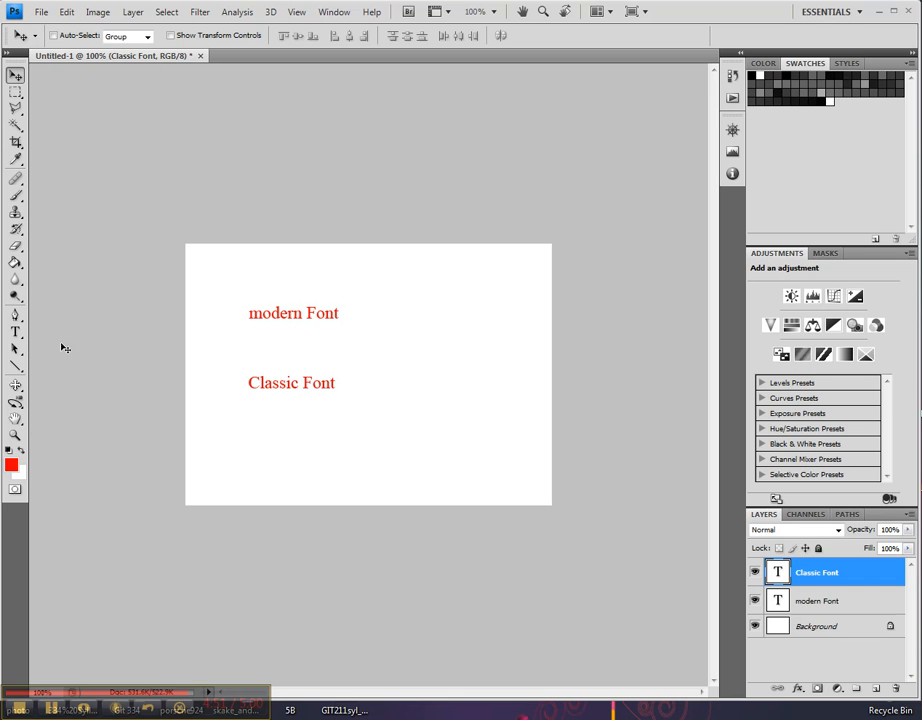